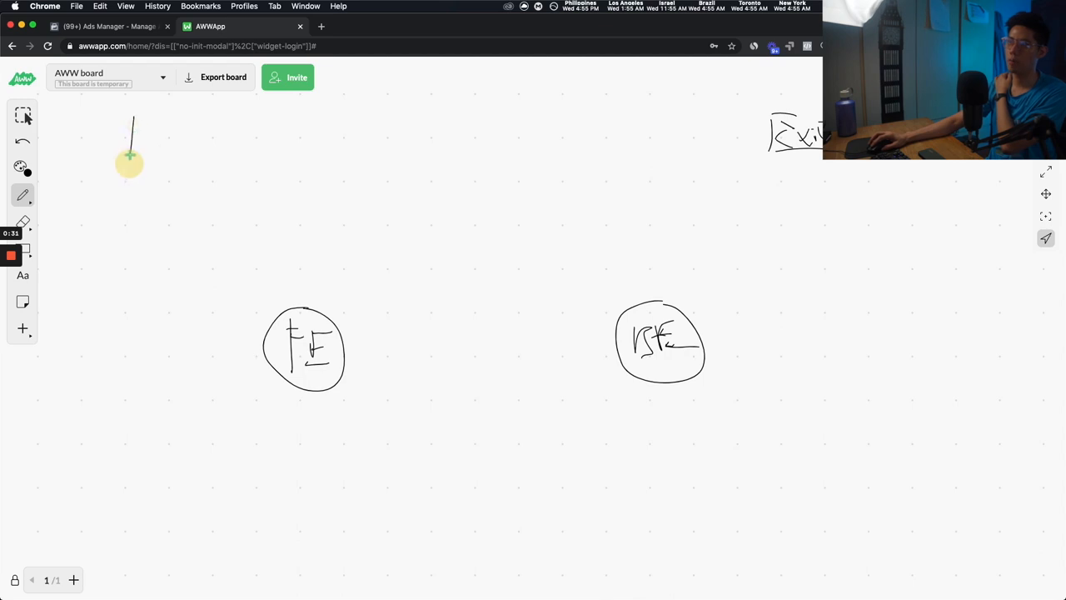
- Write the ECOM heading at the top left of the board
{"action": "left_click_drag", "start_coordinate": [130, 136], "coordinate": [225, 137]}
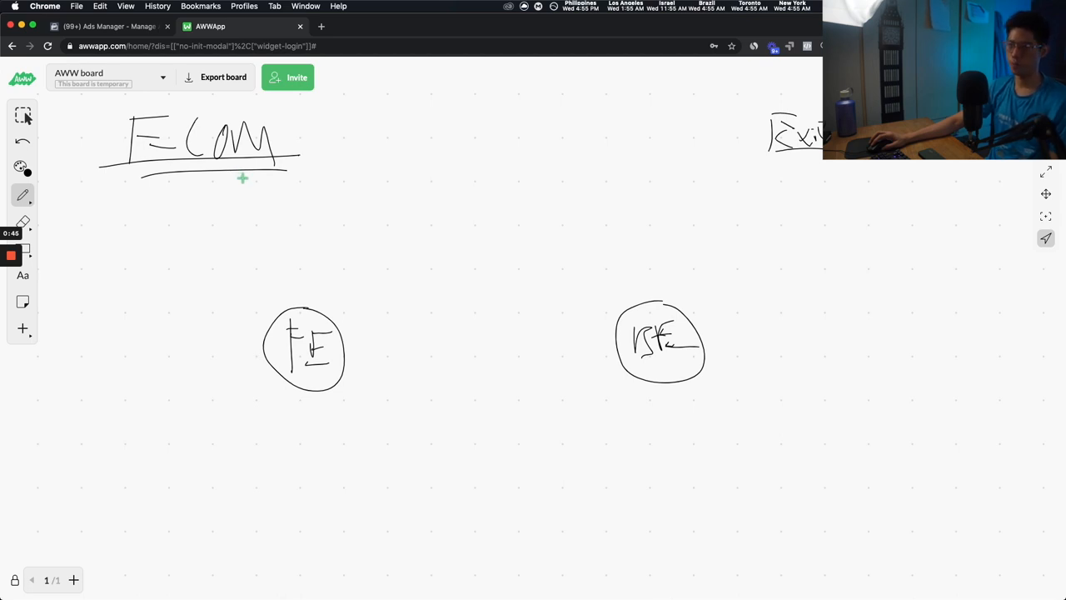
{"action": "mouse_move", "coordinate": [290, 183]}
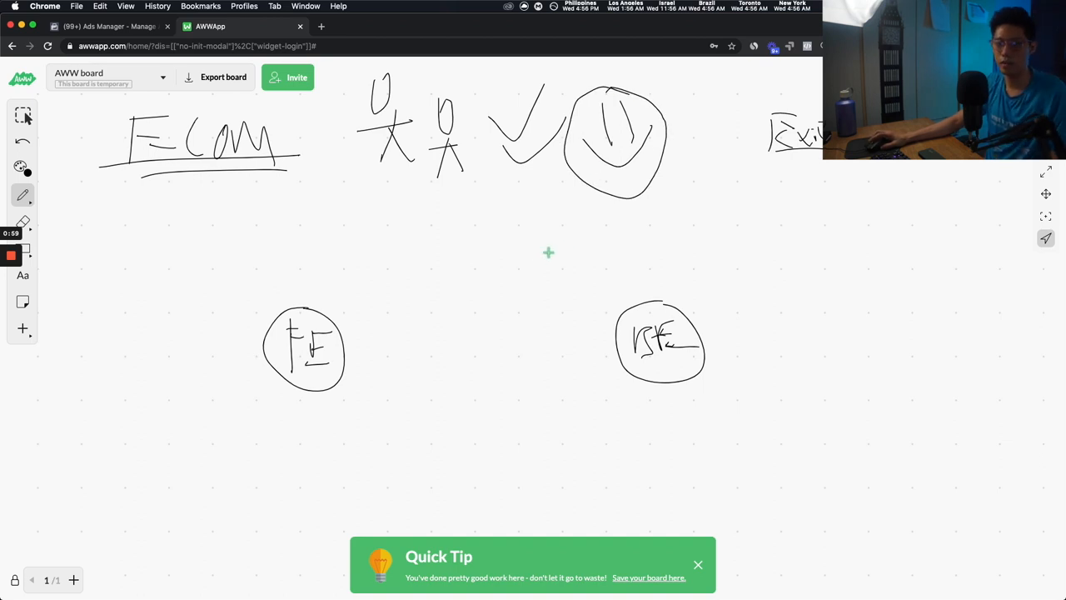
{"action": "mouse_move", "coordinate": [563, 253]}
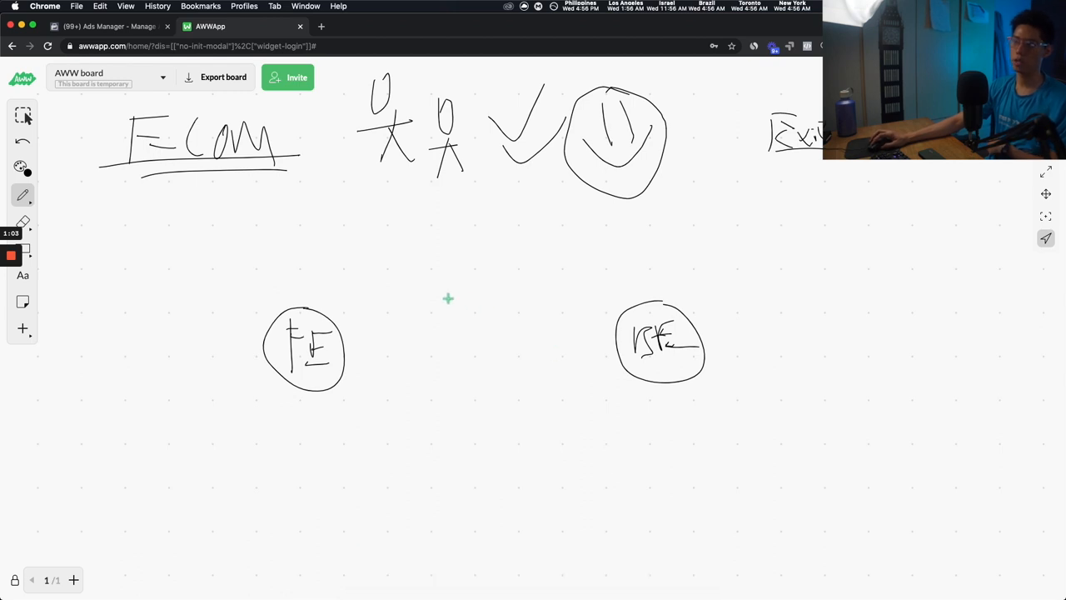
{"action": "mouse_move", "coordinate": [398, 276]}
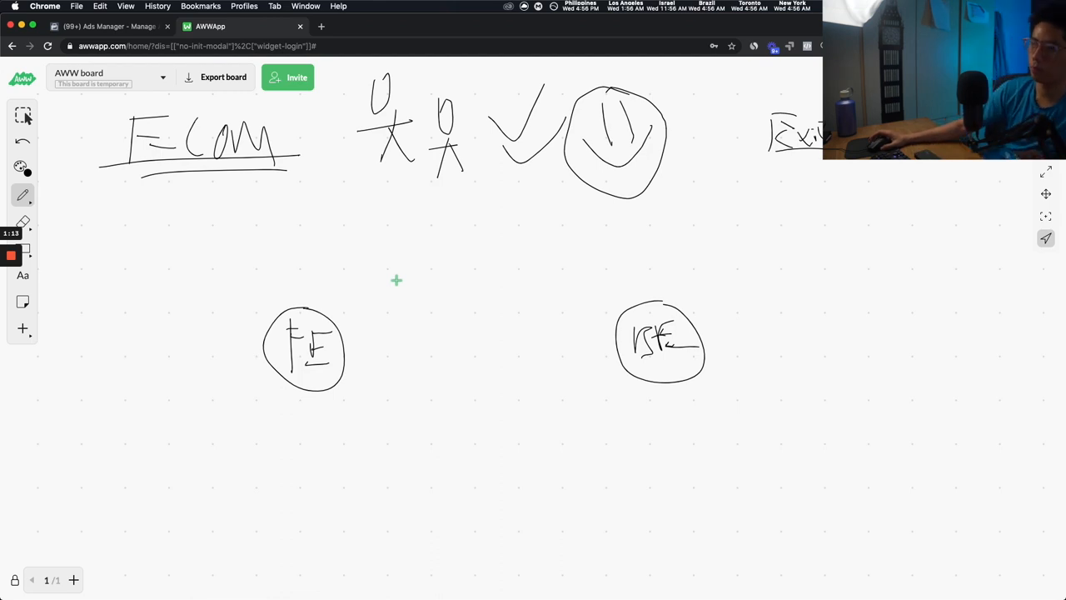
{"action": "mouse_move", "coordinate": [418, 289]}
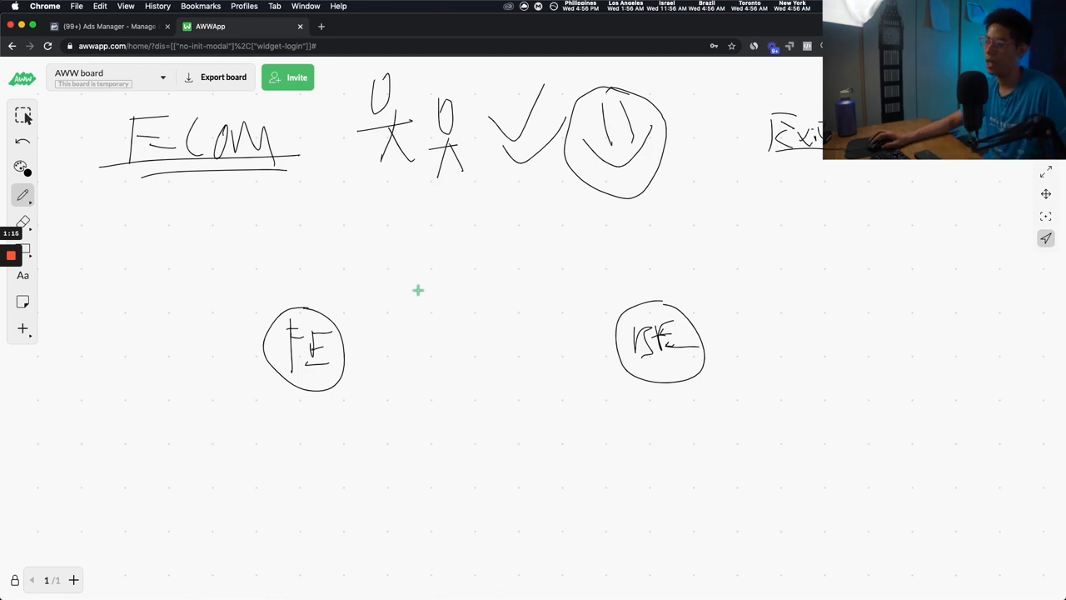
{"action": "mouse_move", "coordinate": [423, 277]}
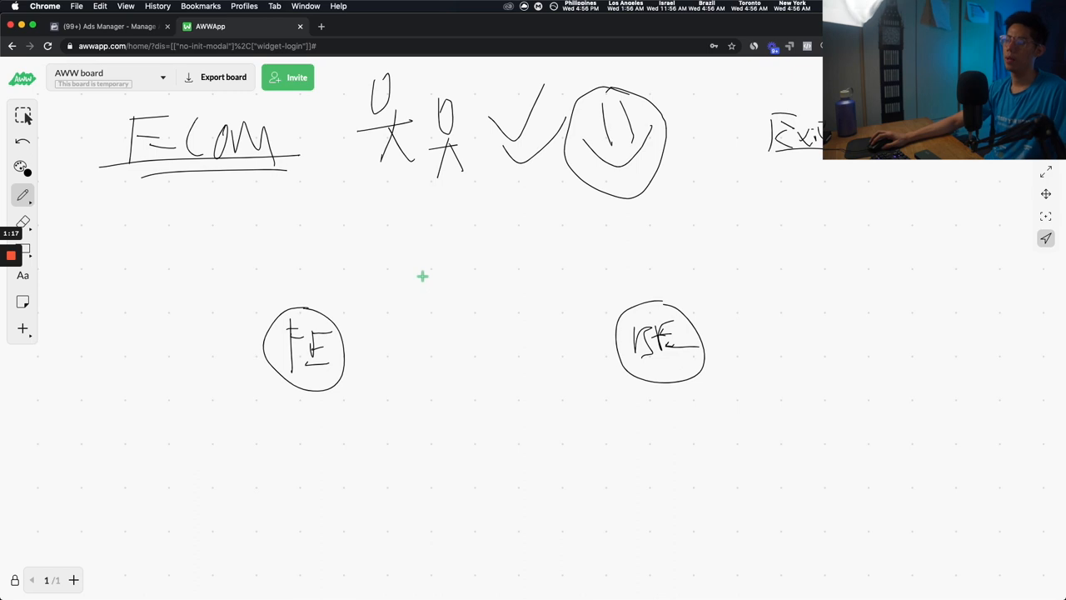
{"action": "mouse_move", "coordinate": [383, 270]}
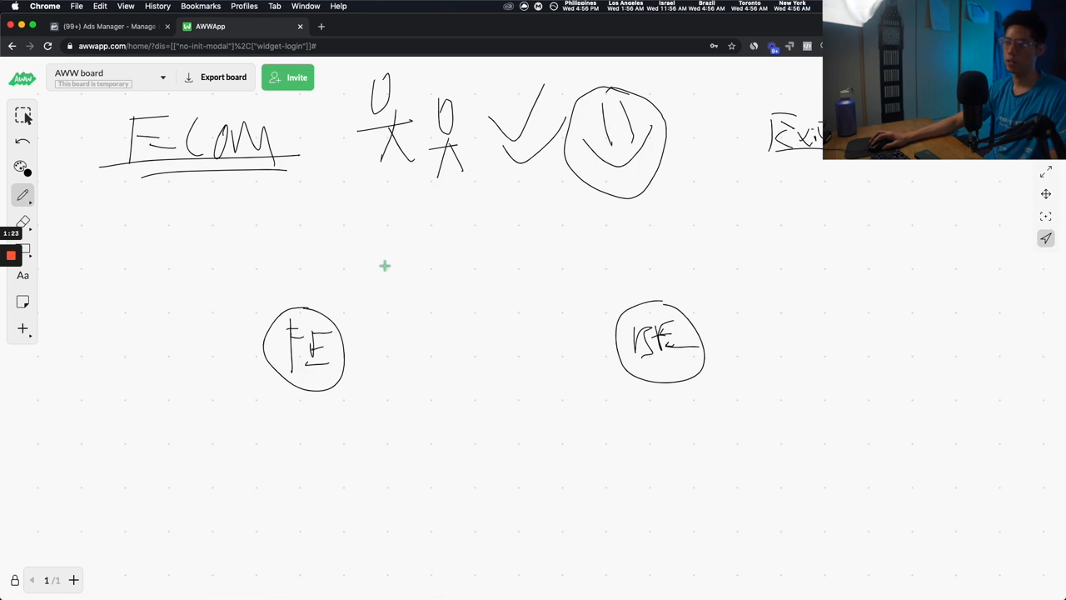
{"action": "mouse_move", "coordinate": [387, 263]}
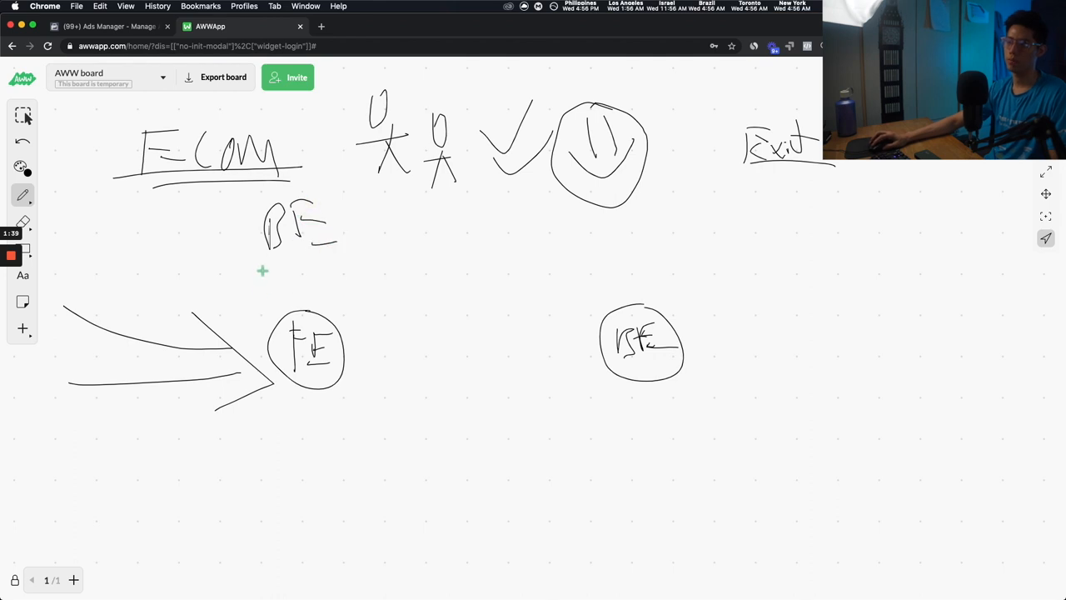
- Write the +BE ROAS note beside the BE label
{"action": "left_click_drag", "start_coordinate": [259, 275], "coordinate": [284, 300]}
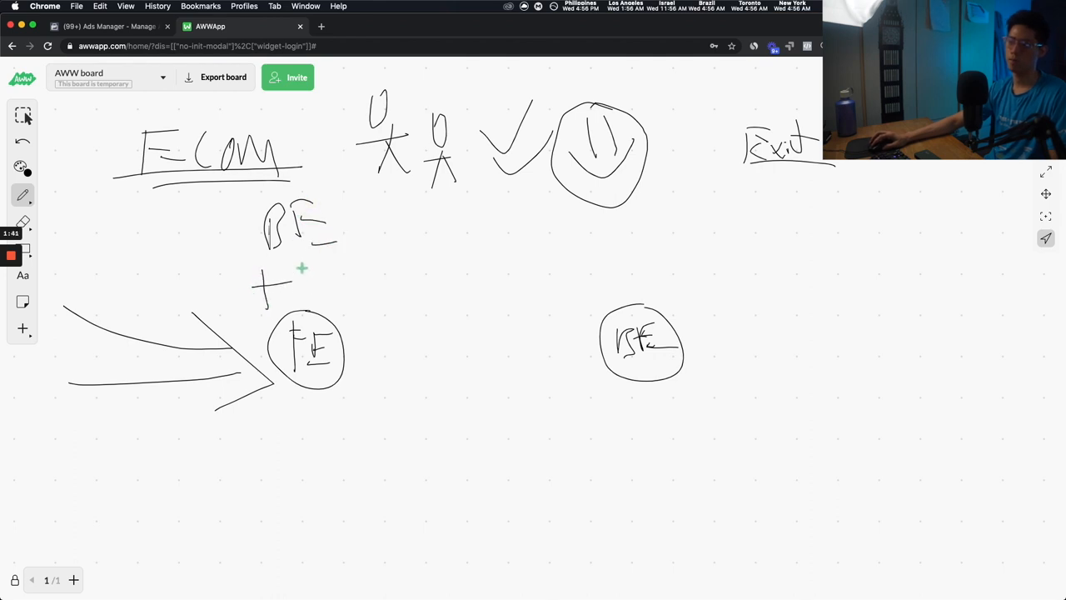
{"action": "left_click_drag", "start_coordinate": [283, 283], "coordinate": [325, 275]}
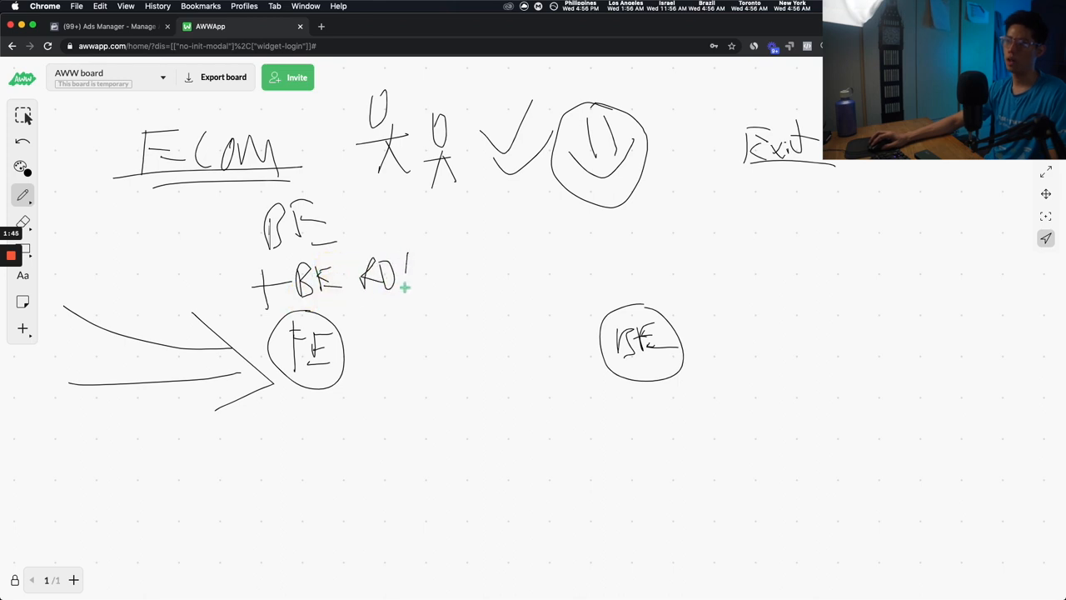
{"action": "left_click_drag", "start_coordinate": [408, 266], "coordinate": [433, 287]}
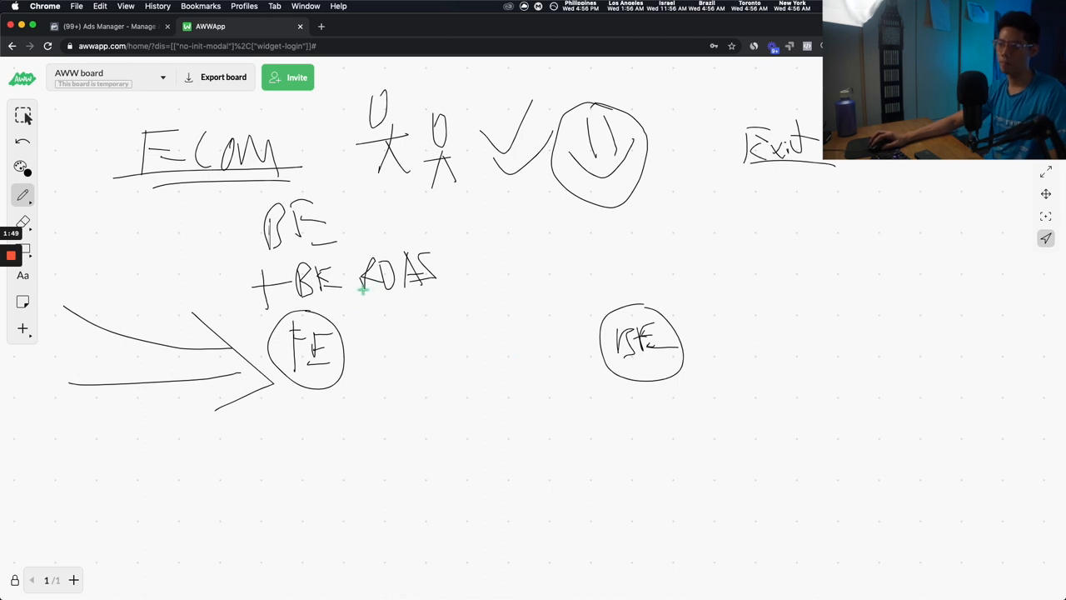
- Draw a $ box with an arrow up into FE, an envelope at bottom right and a circled mark under ADS
{"action": "left_click_drag", "start_coordinate": [320, 463], "coordinate": [320, 400]}
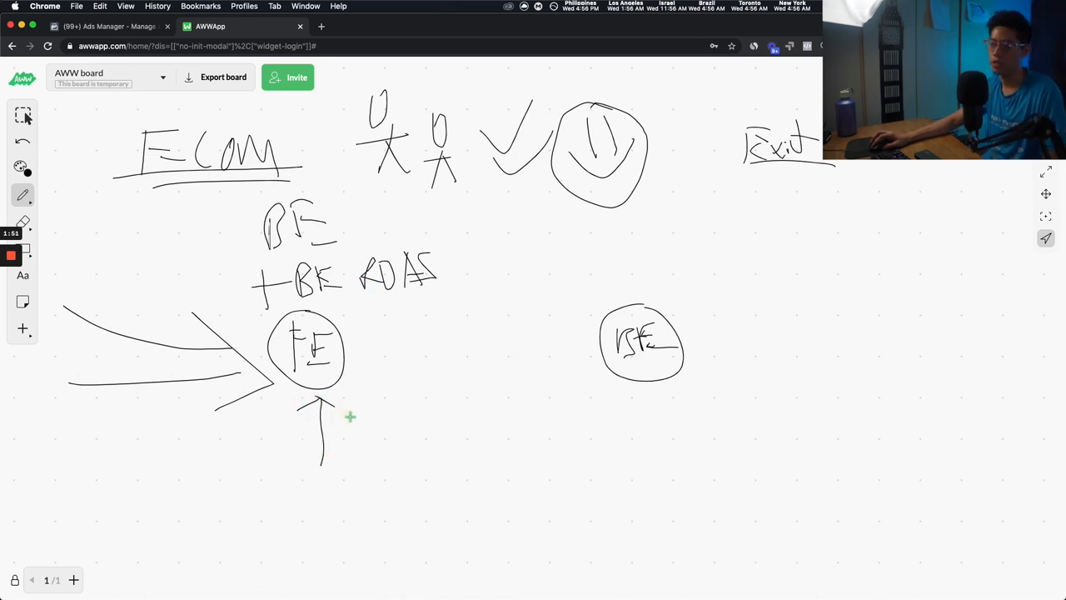
{"action": "left_click_drag", "start_coordinate": [247, 497], "coordinate": [349, 482]}
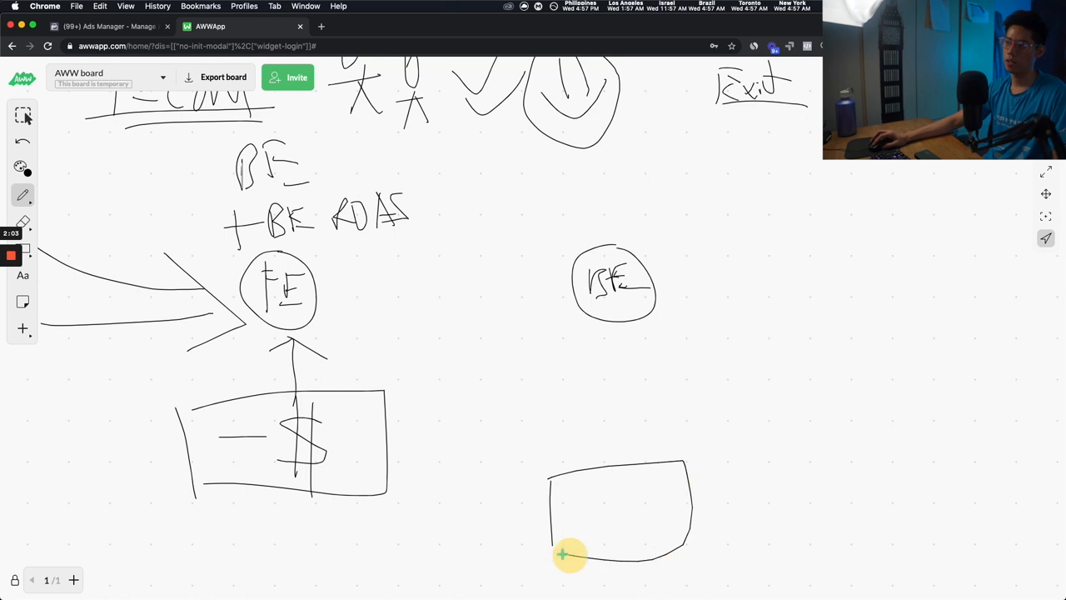
{"action": "left_click_drag", "start_coordinate": [567, 555], "coordinate": [683, 470]}
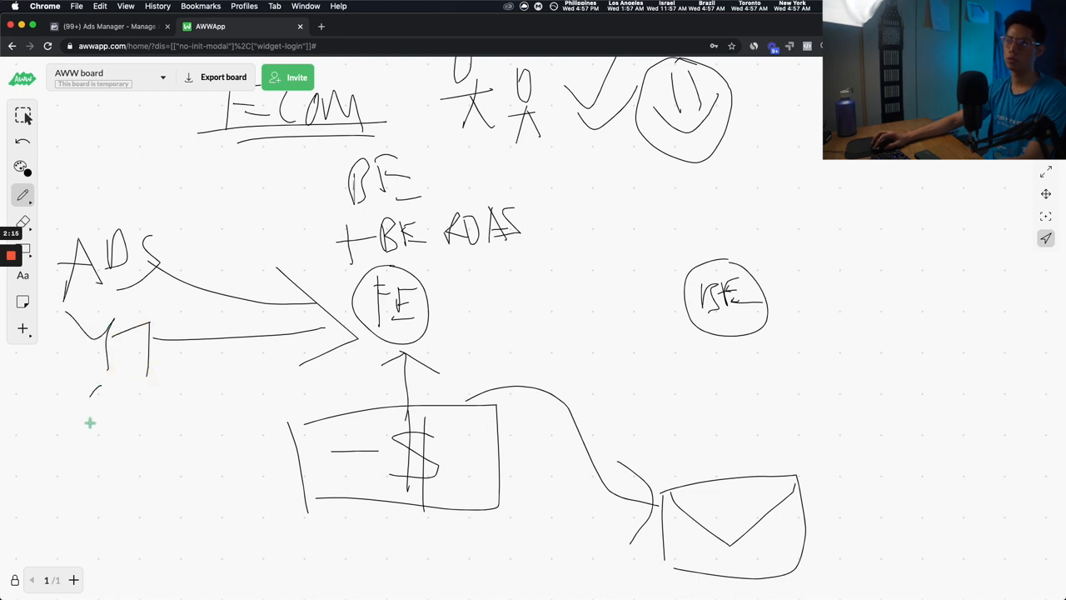
{"action": "left_click_drag", "start_coordinate": [108, 370], "coordinate": [86, 475]}
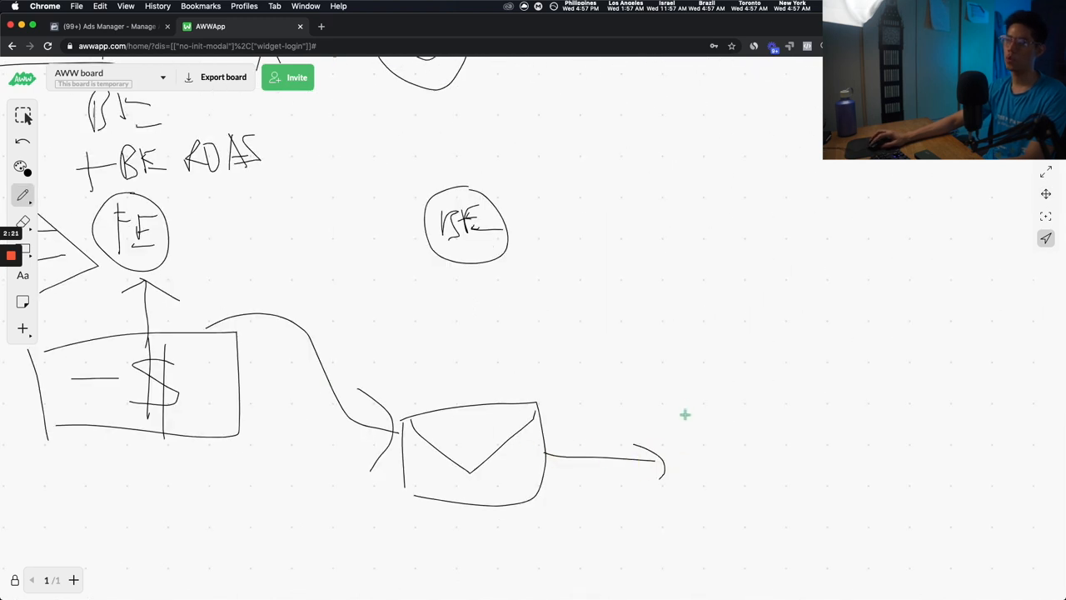
- Add a second envelope and an underlined Email label beneath the envelopes
{"action": "left_click_drag", "start_coordinate": [692, 404], "coordinate": [825, 517]}
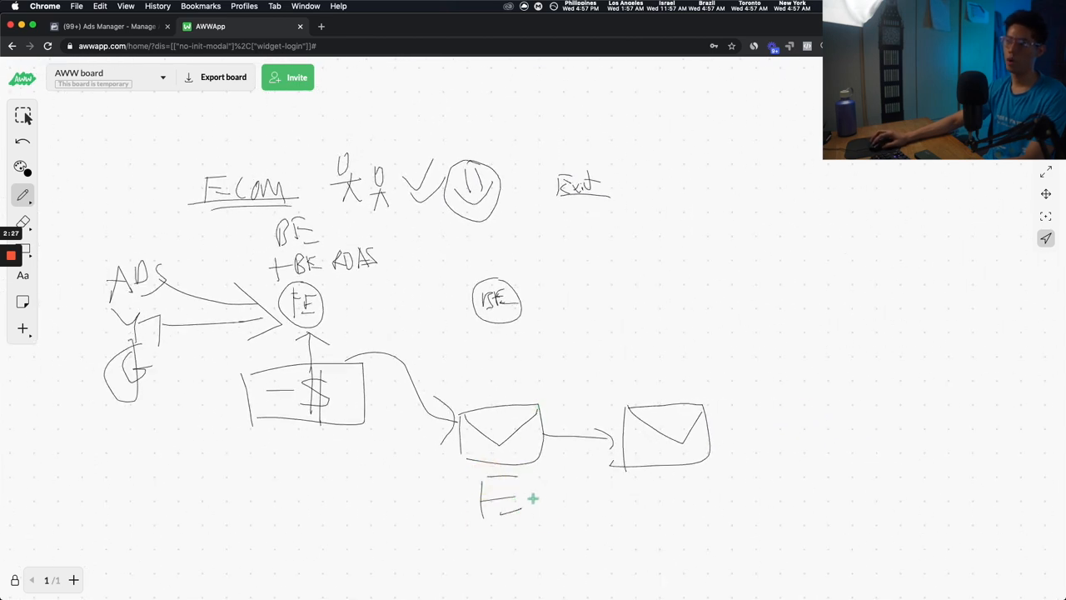
{"action": "left_click_drag", "start_coordinate": [525, 500], "coordinate": [658, 499]}
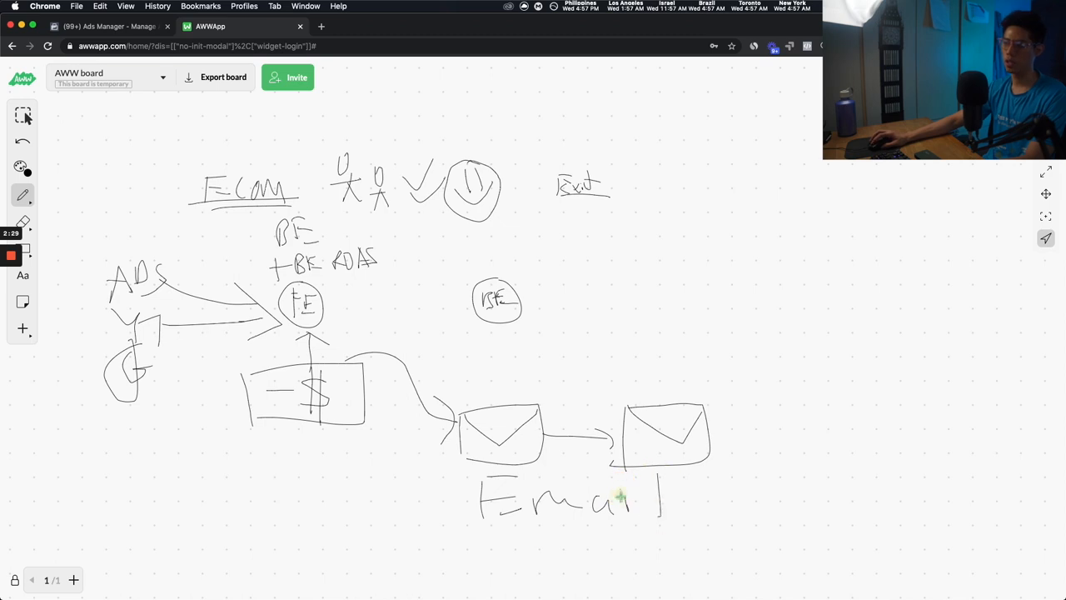
{"action": "left_click_drag", "start_coordinate": [483, 523], "coordinate": [690, 523]}
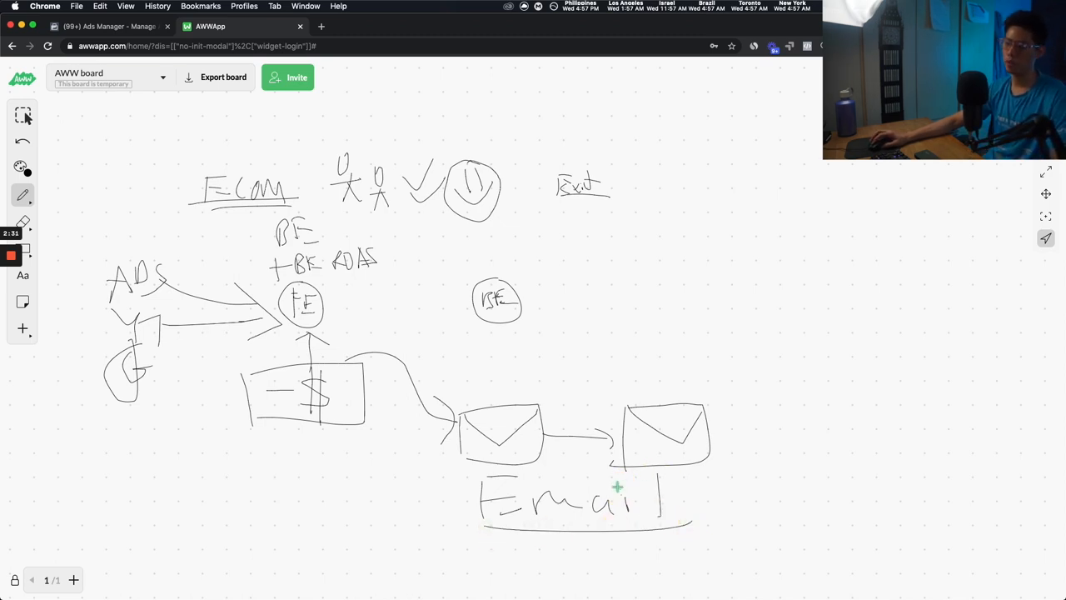
{"action": "mouse_move", "coordinate": [478, 470]}
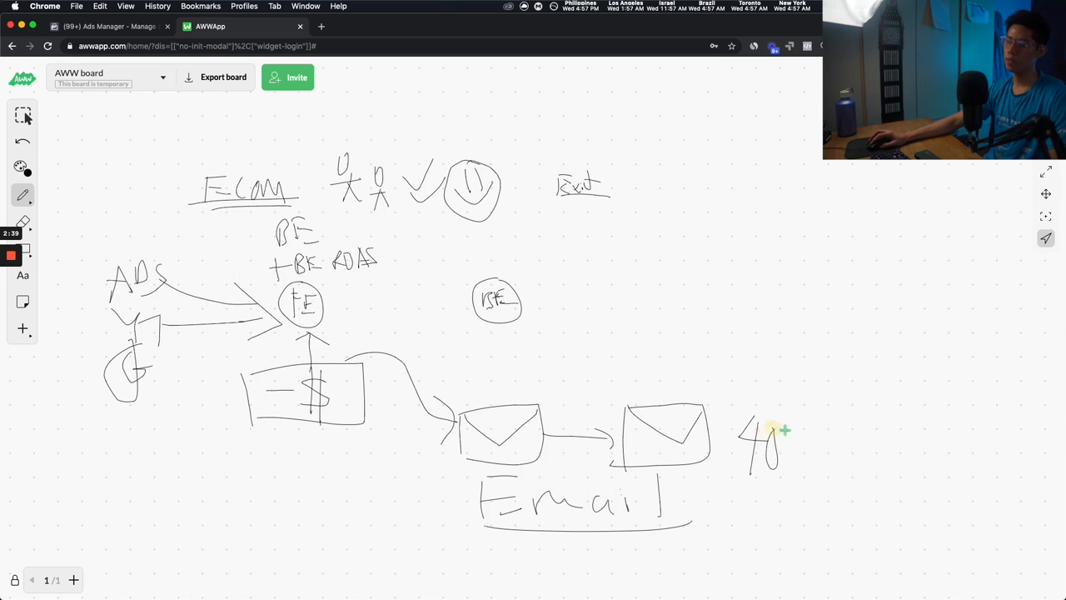
- Write an underlined 40K note with an arrow pointing at it and LTR beside it
{"action": "left_click_drag", "start_coordinate": [780, 430], "coordinate": [799, 458]}
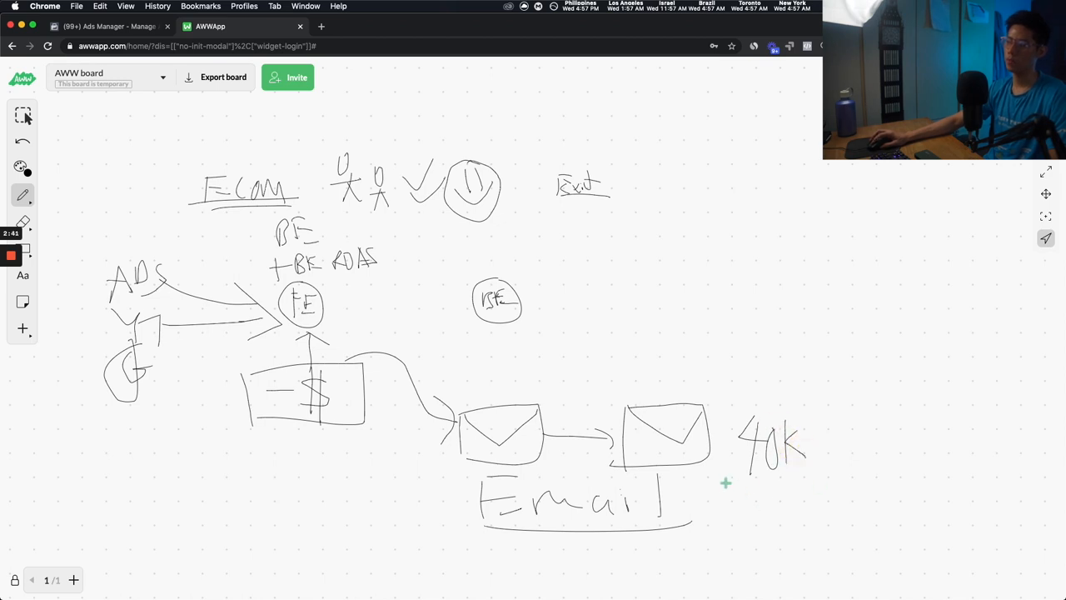
{"action": "left_click_drag", "start_coordinate": [726, 481], "coordinate": [790, 475]}
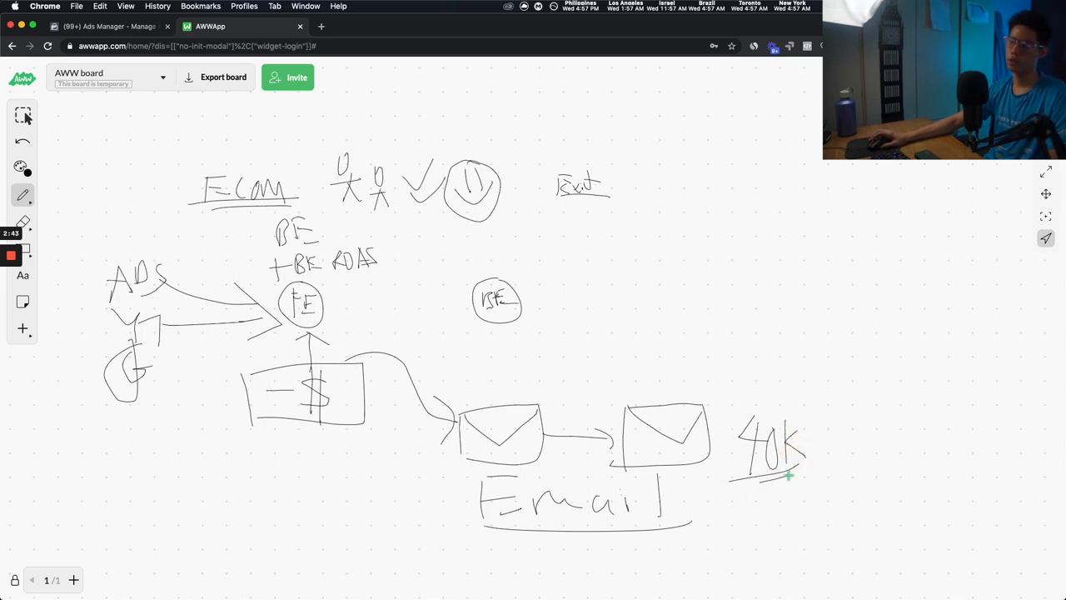
{"action": "mouse_move", "coordinate": [723, 369]}
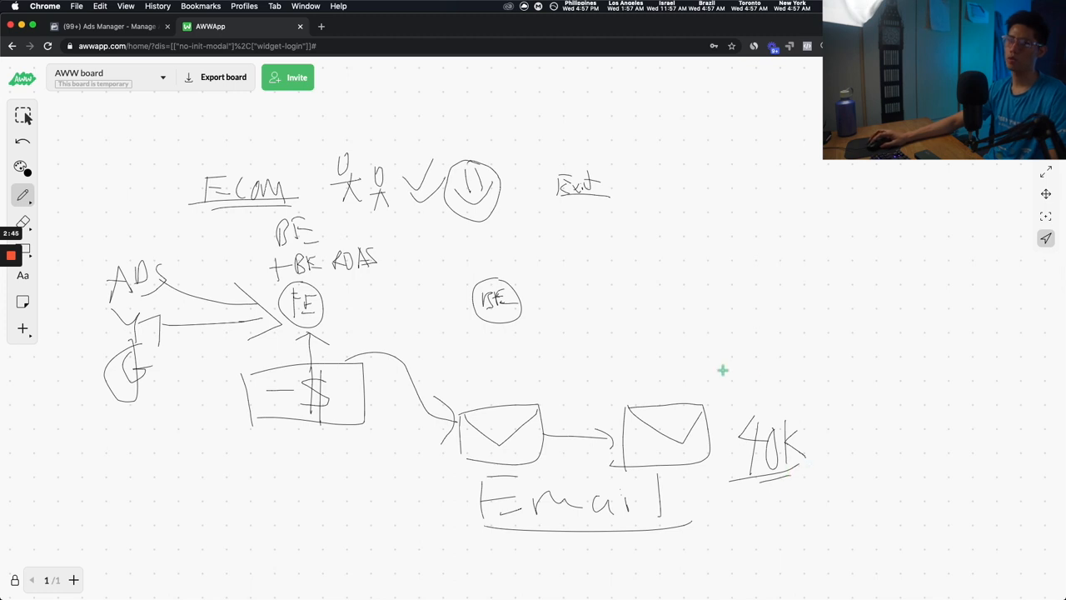
{"action": "mouse_move", "coordinate": [730, 407]}
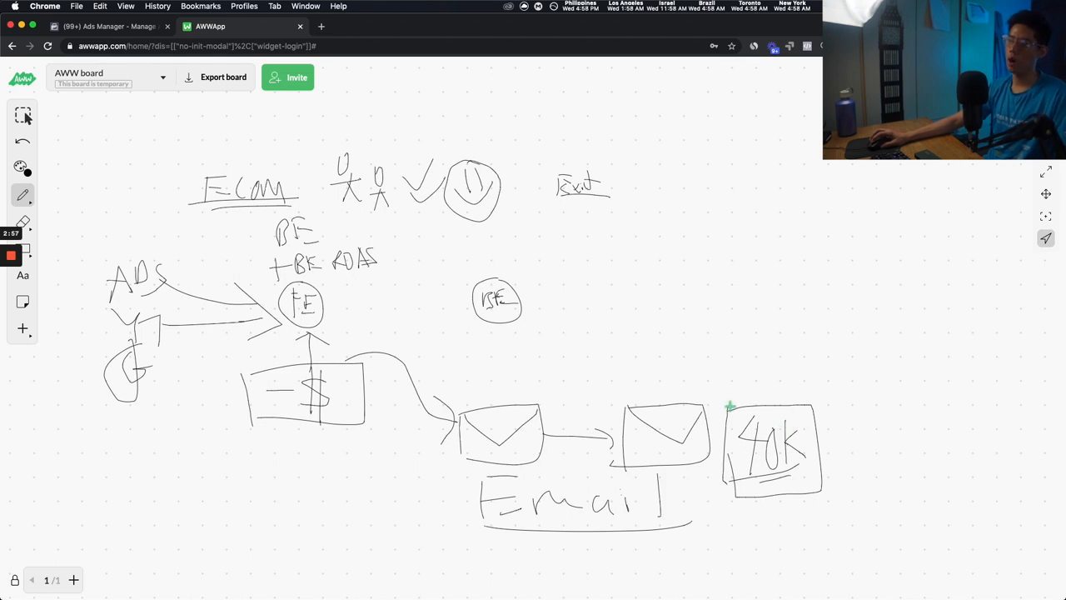
{"action": "left_click_drag", "start_coordinate": [813, 450], "coordinate": [875, 413]}
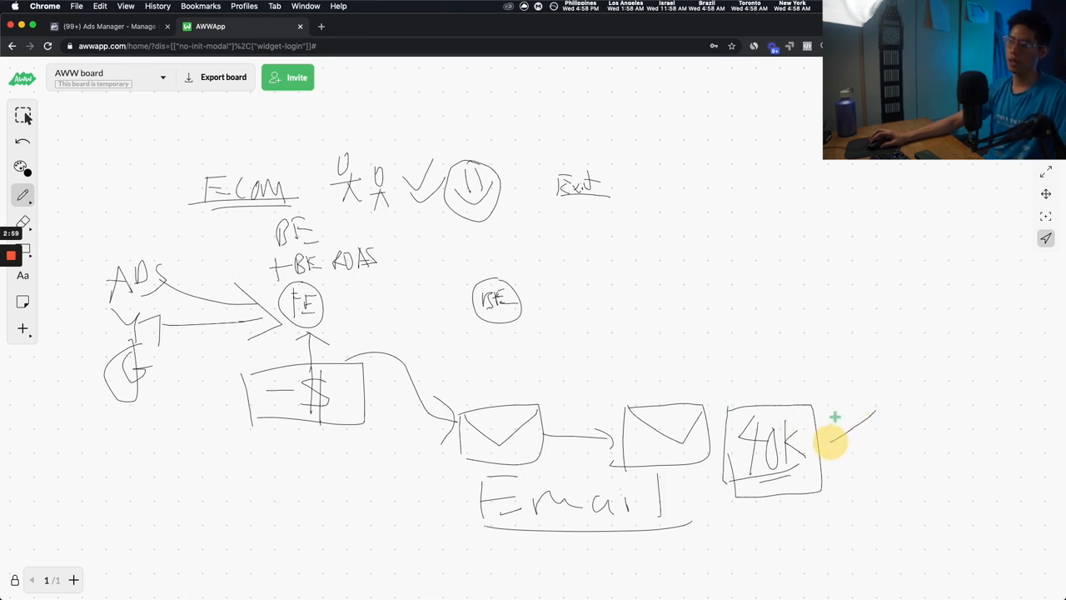
{"action": "left_click_drag", "start_coordinate": [833, 425], "coordinate": [916, 480]}
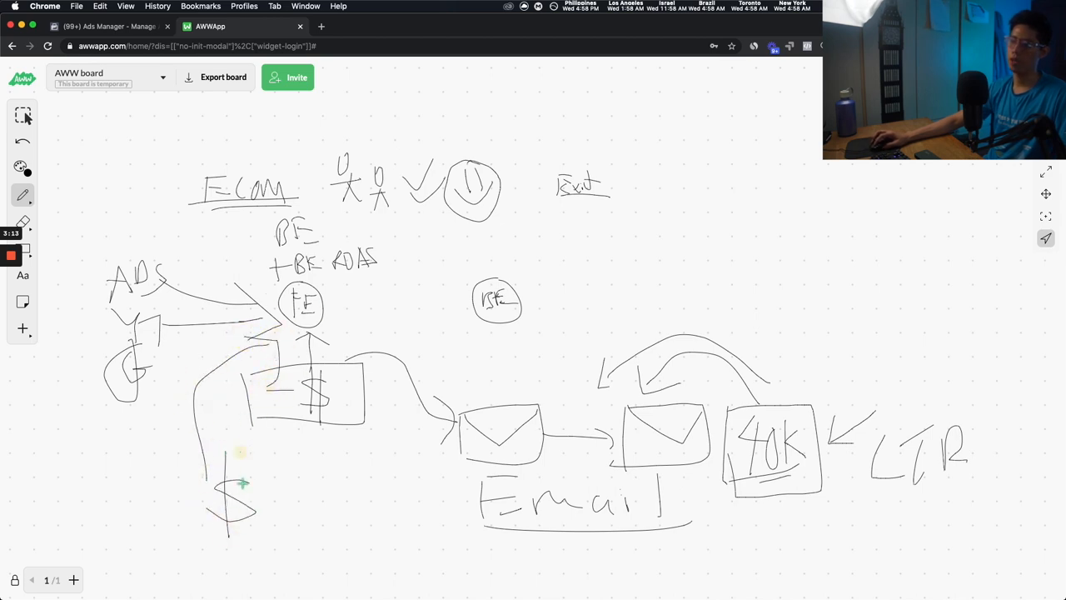
- Write $0 + Email under the left branch with a curved arrow leading to $49
{"action": "left_click_drag", "start_coordinate": [266, 467], "coordinate": [308, 525]}
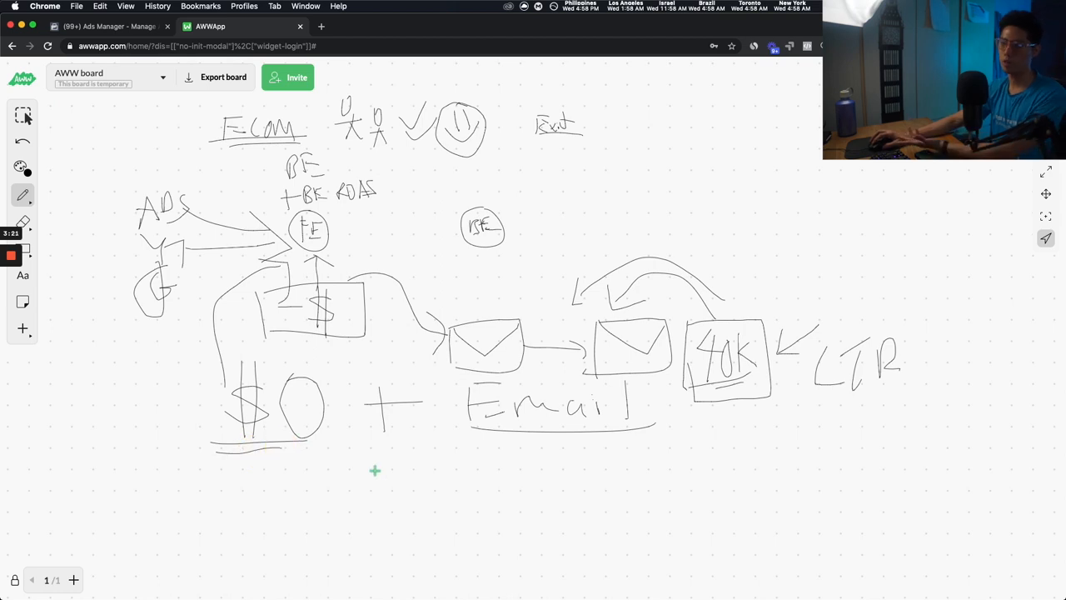
{"action": "left_click_drag", "start_coordinate": [400, 414], "coordinate": [425, 483]}
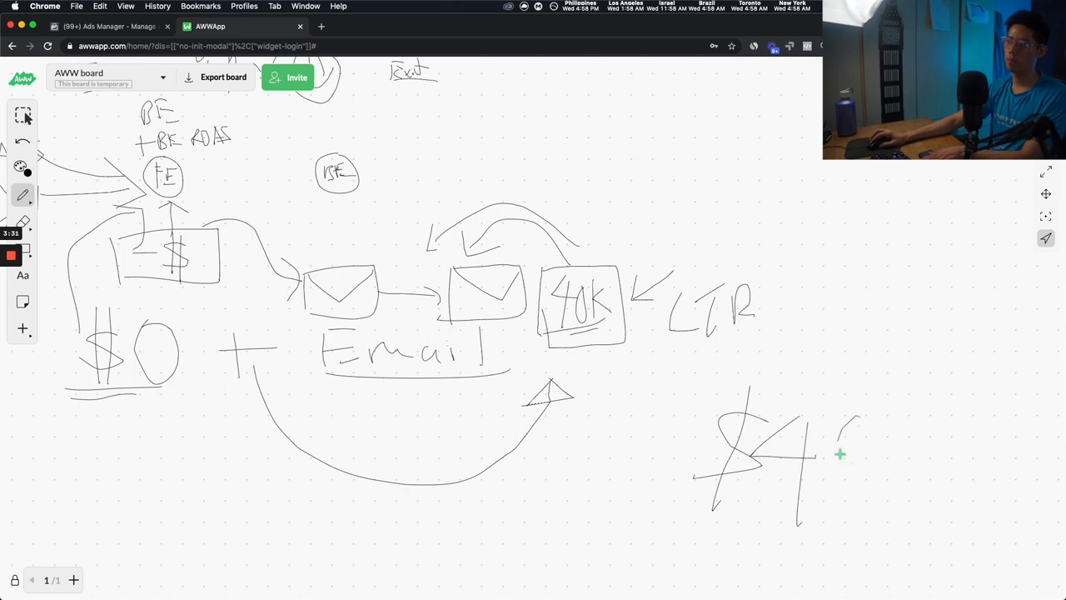
{"action": "left_click_drag", "start_coordinate": [566, 374], "coordinate": [658, 408]}
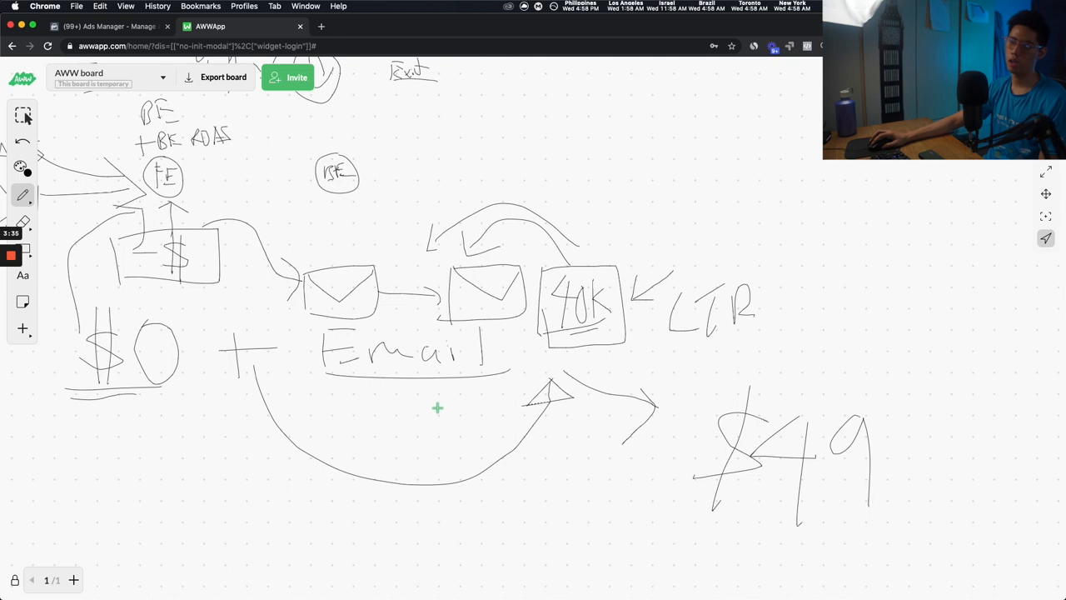
{"action": "mouse_move", "coordinate": [443, 391]}
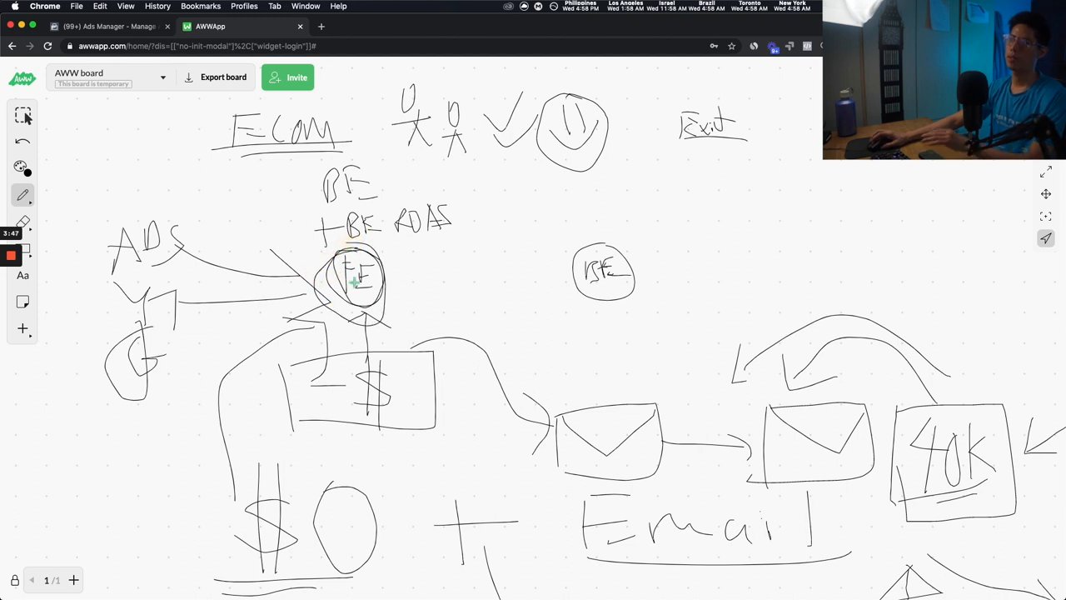
- Circle FE, finish the 1. DH 2. DEK list and write $300K below the left branch
{"action": "left_click_drag", "start_coordinate": [413, 273], "coordinate": [536, 297]}
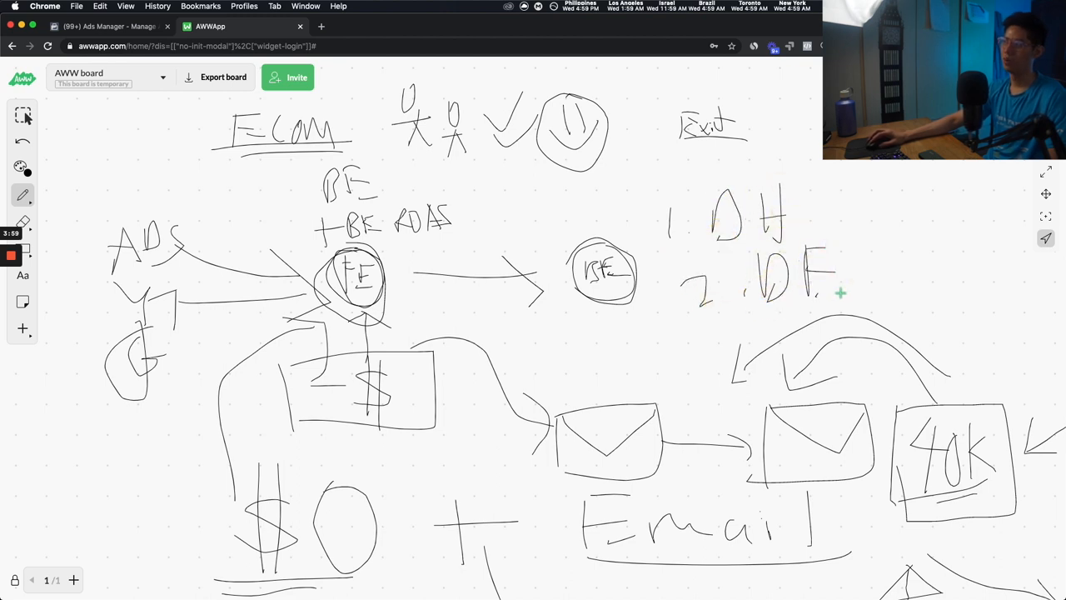
{"action": "left_click_drag", "start_coordinate": [842, 291], "coordinate": [950, 316]}
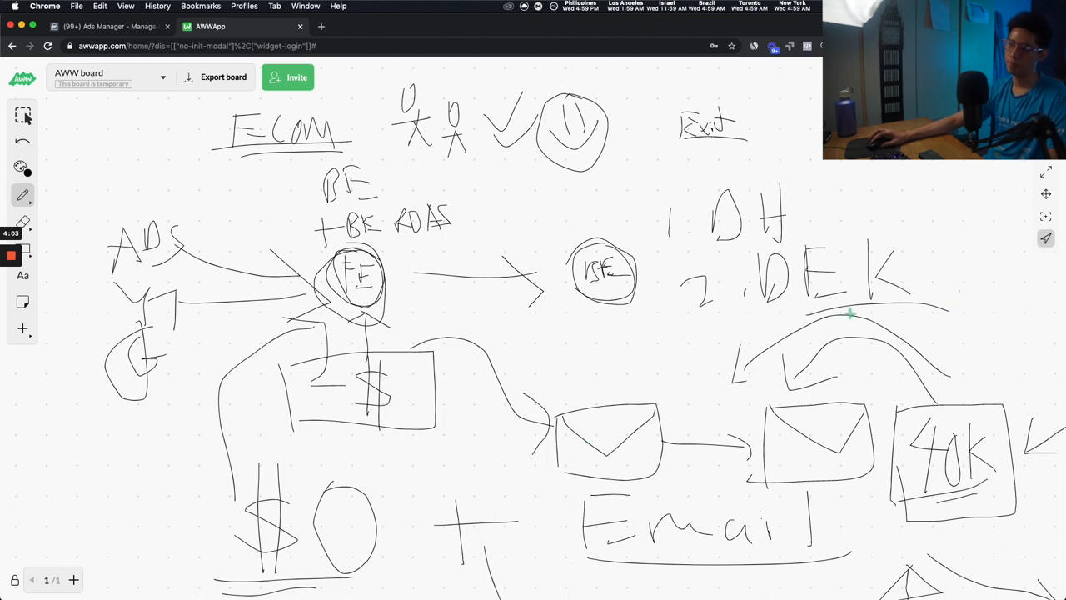
{"action": "mouse_move", "coordinate": [446, 345]}
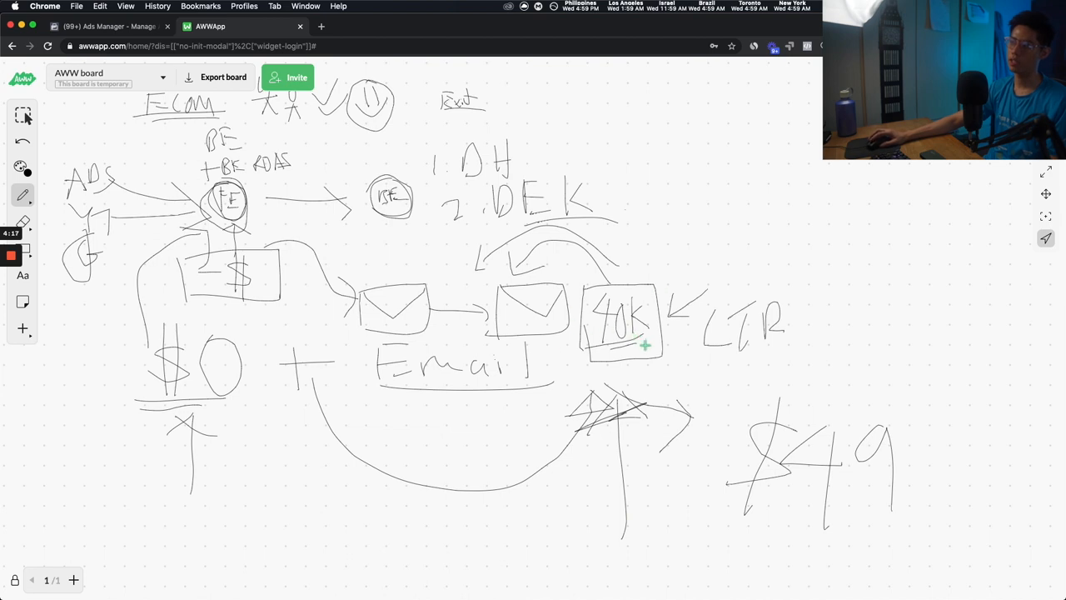
{"action": "left_click_drag", "start_coordinate": [208, 463], "coordinate": [297, 530]}
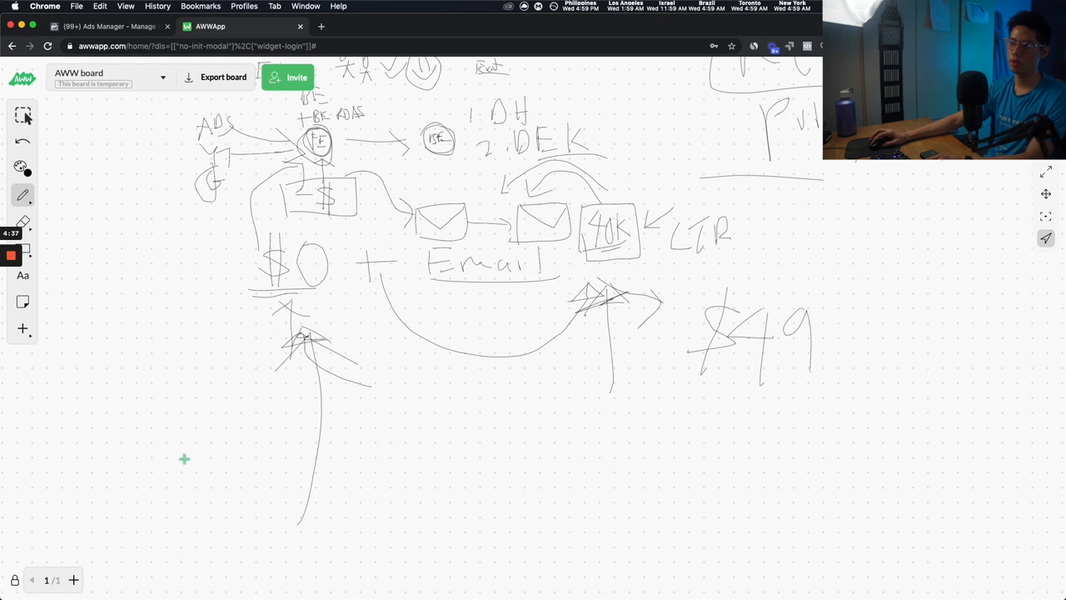
{"action": "left_click_drag", "start_coordinate": [180, 433], "coordinate": [236, 517]}
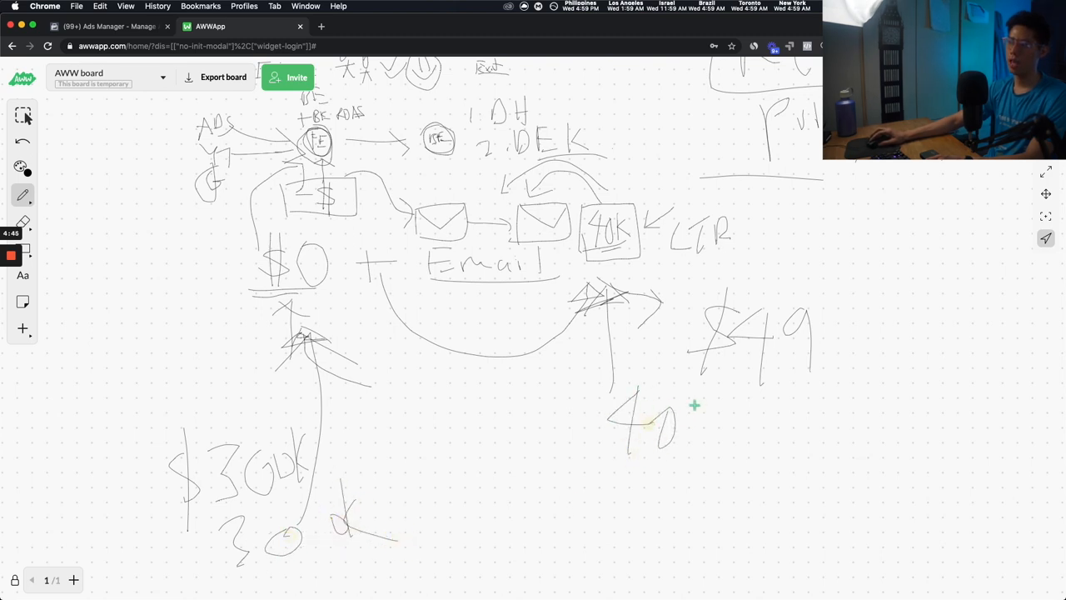
- Write 40K under $49 with small figures under 40K and 30K, and circle the 40K group
{"action": "left_click_drag", "start_coordinate": [686, 397], "coordinate": [716, 450]}
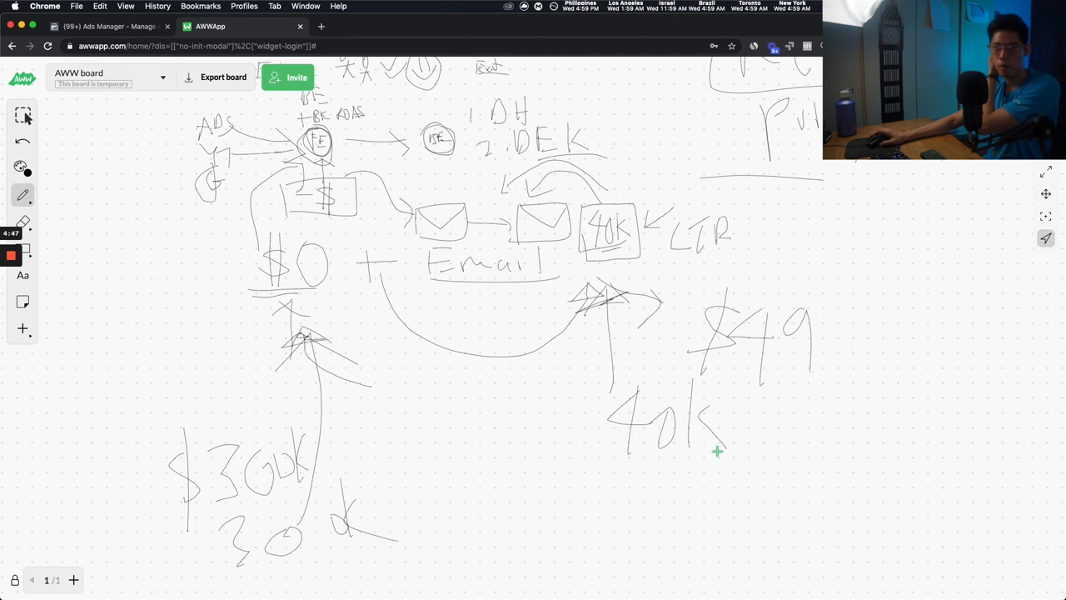
{"action": "mouse_move", "coordinate": [559, 417]}
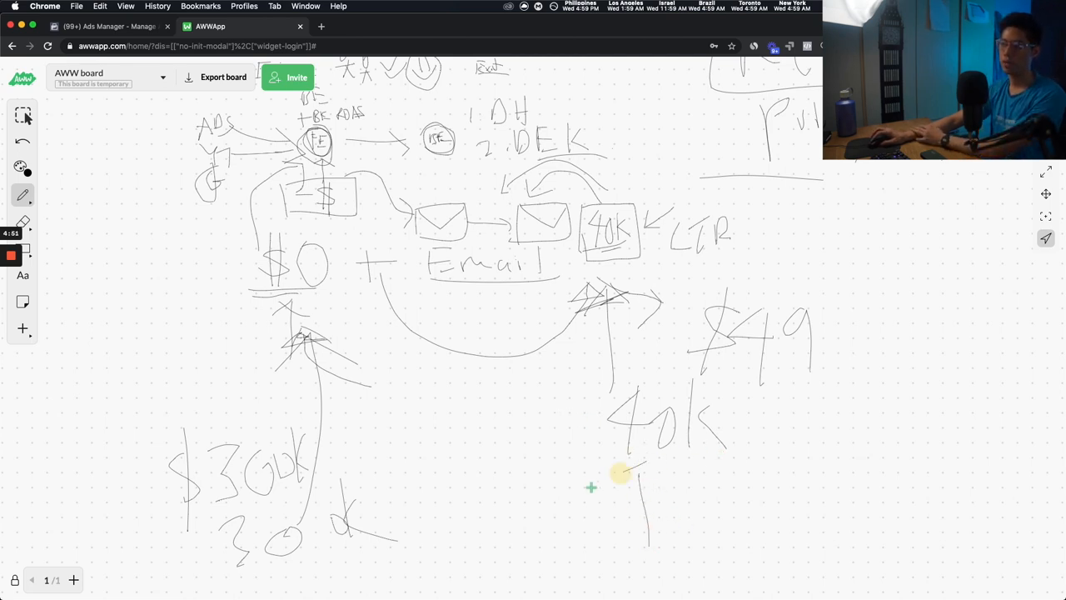
{"action": "left_click_drag", "start_coordinate": [633, 466], "coordinate": [691, 479]}
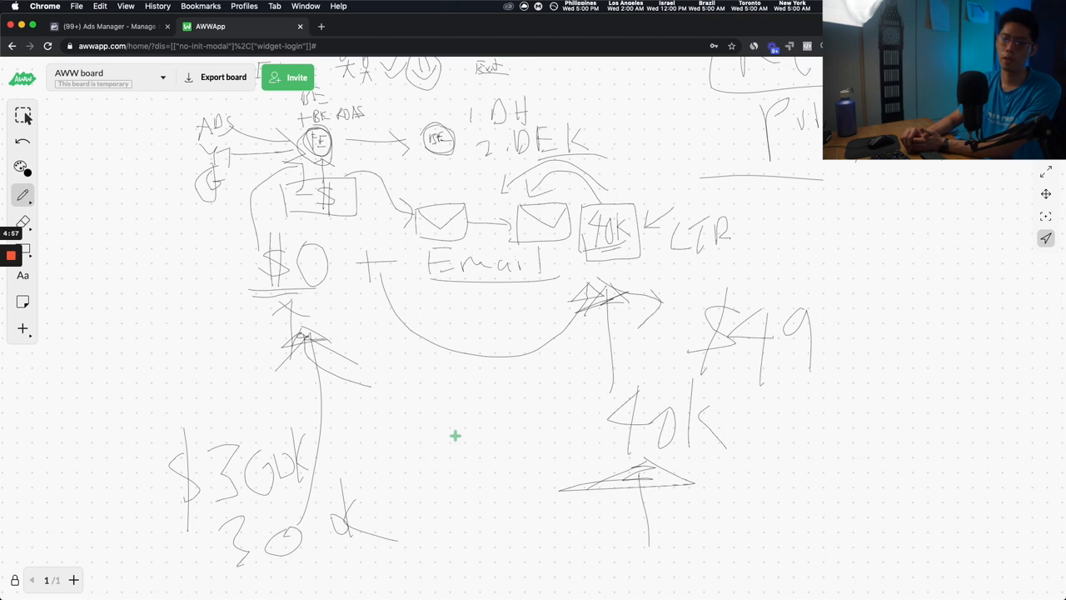
{"action": "mouse_move", "coordinate": [399, 400]}
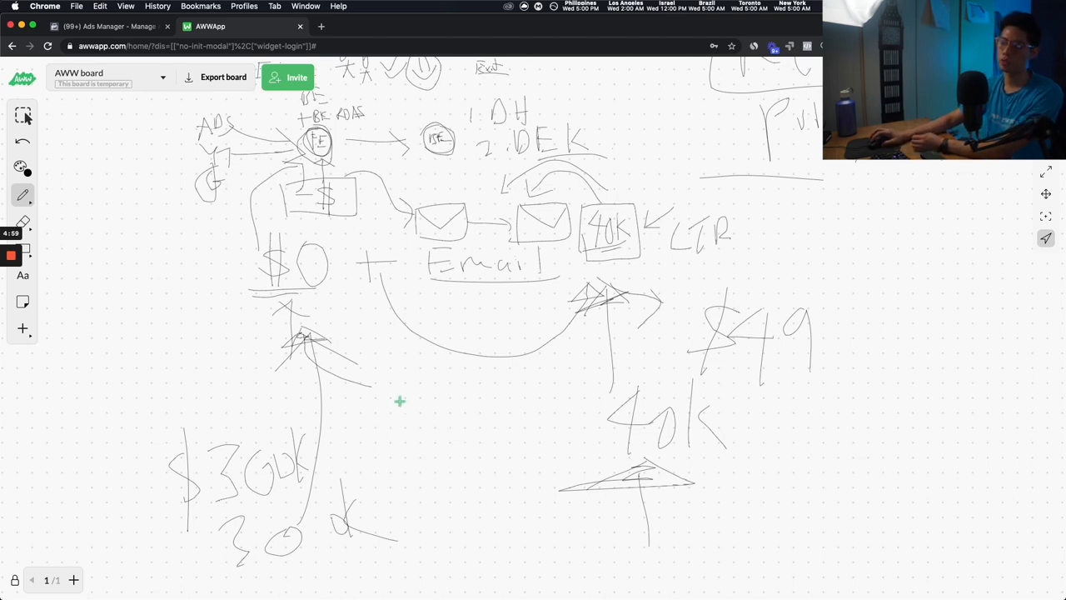
{"action": "mouse_move", "coordinate": [394, 391]}
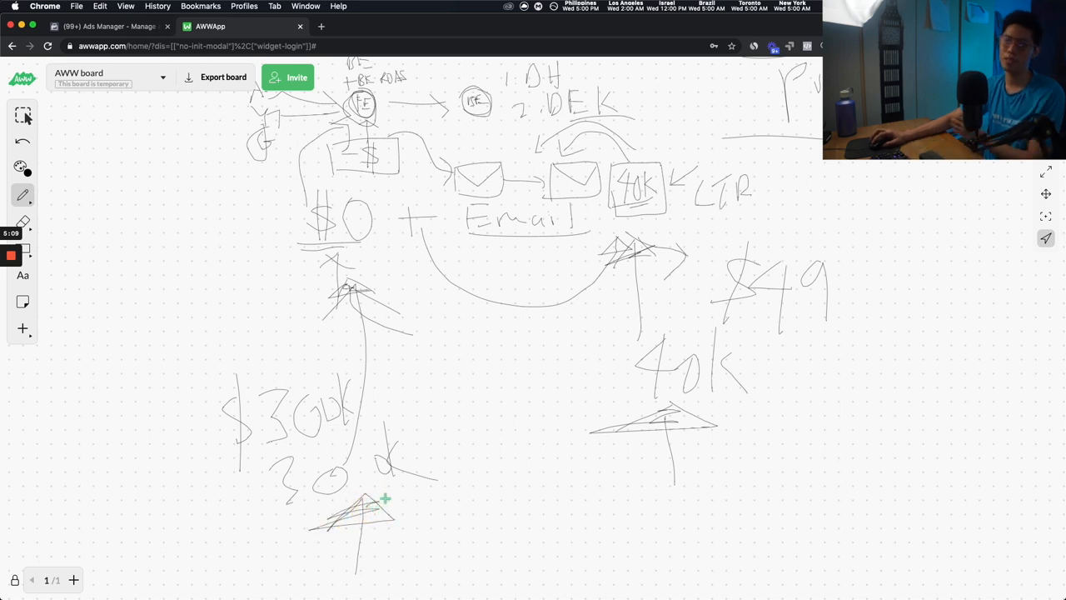
{"action": "left_click_drag", "start_coordinate": [413, 492], "coordinate": [514, 500]}
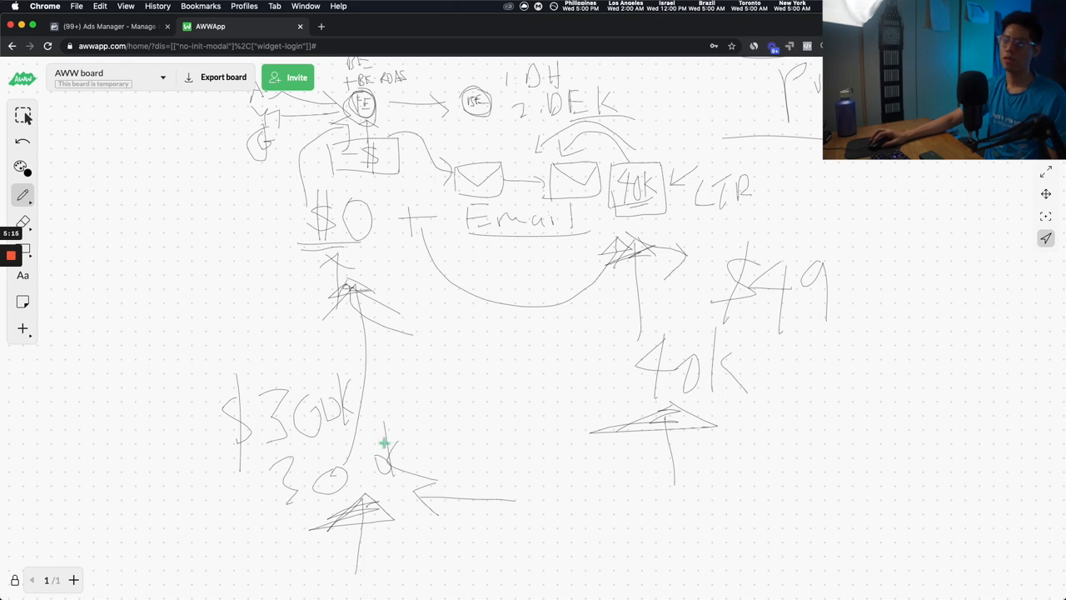
{"action": "mouse_move", "coordinate": [383, 430]}
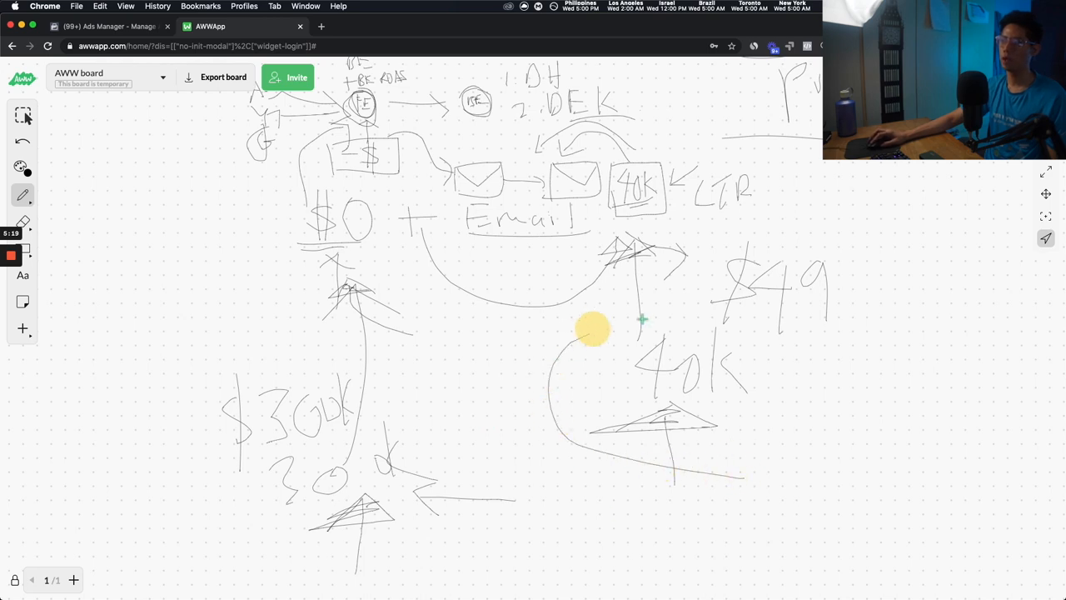
{"action": "left_click_drag", "start_coordinate": [641, 320], "coordinate": [753, 427]}
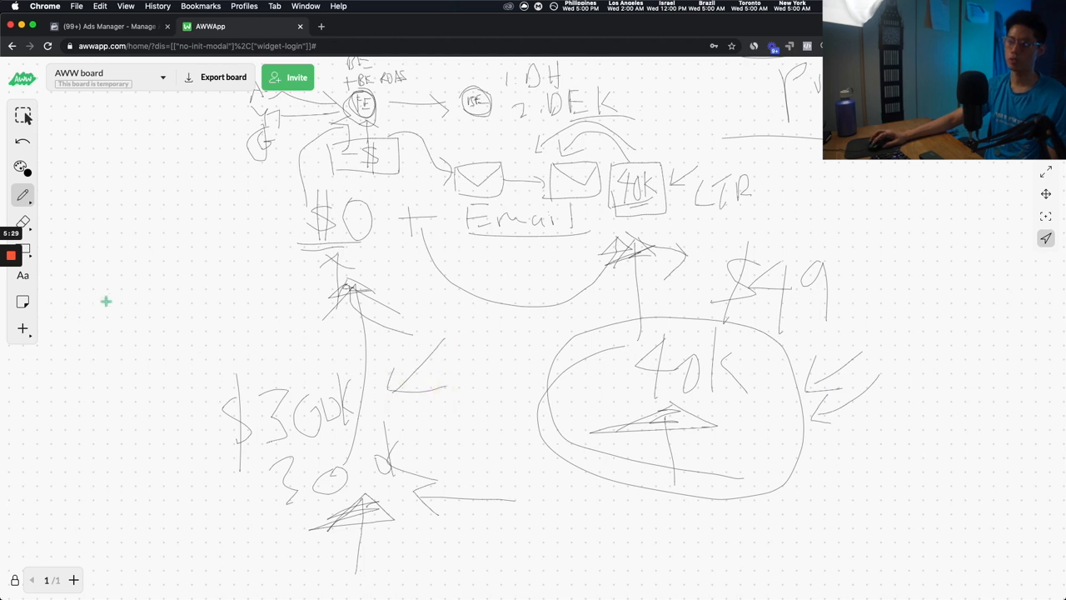
{"action": "left_click_drag", "start_coordinate": [59, 267], "coordinate": [150, 366]}
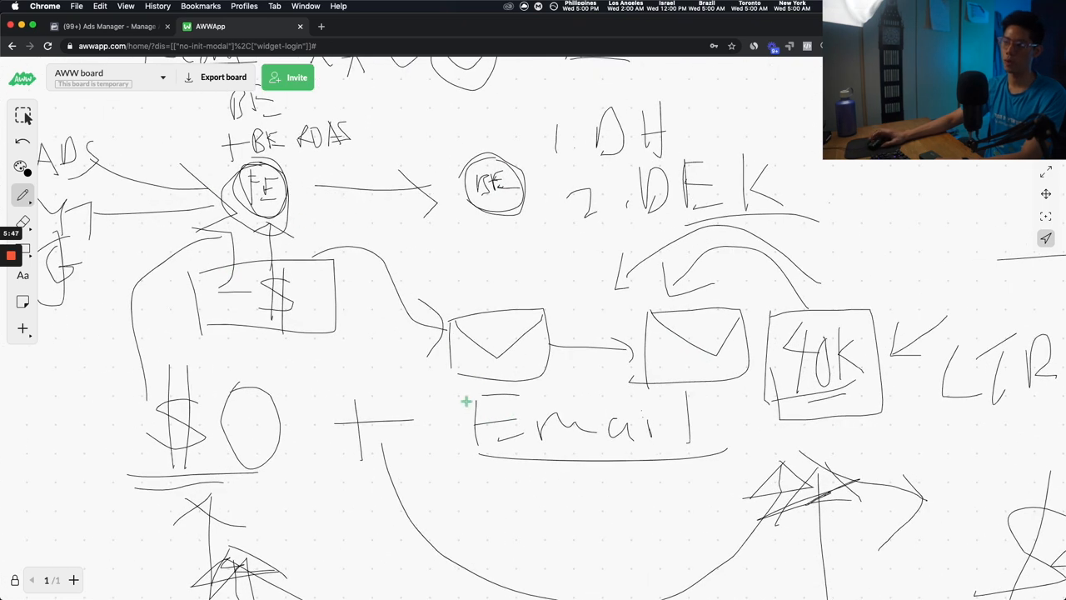
{"action": "mouse_move", "coordinate": [317, 210]}
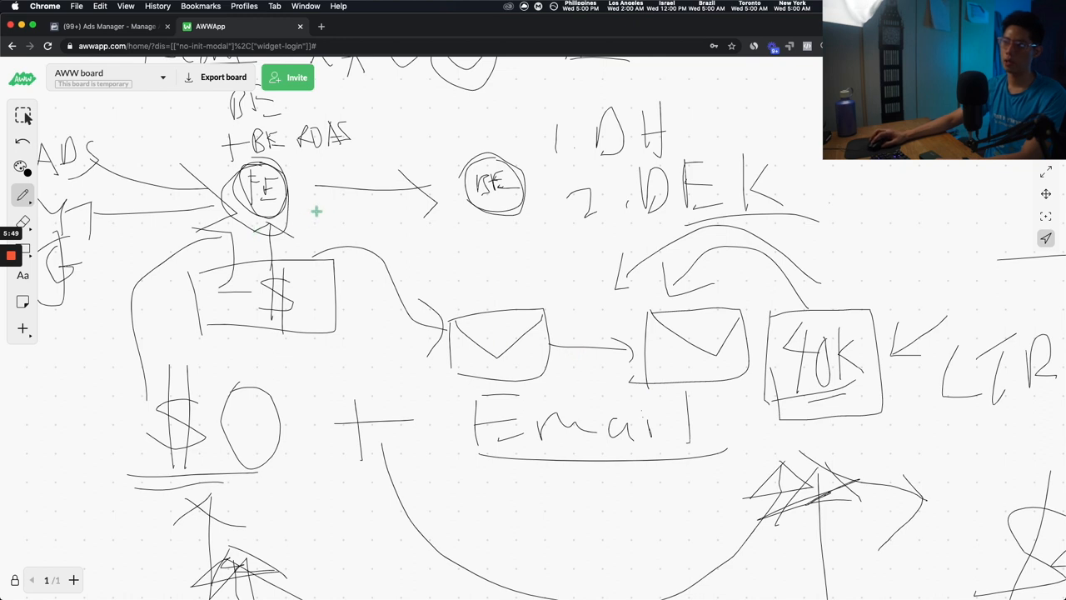
- Draw another arrow between FE and BE and finish the last team note with manager
{"action": "left_click_drag", "start_coordinate": [287, 209], "coordinate": [342, 267]}
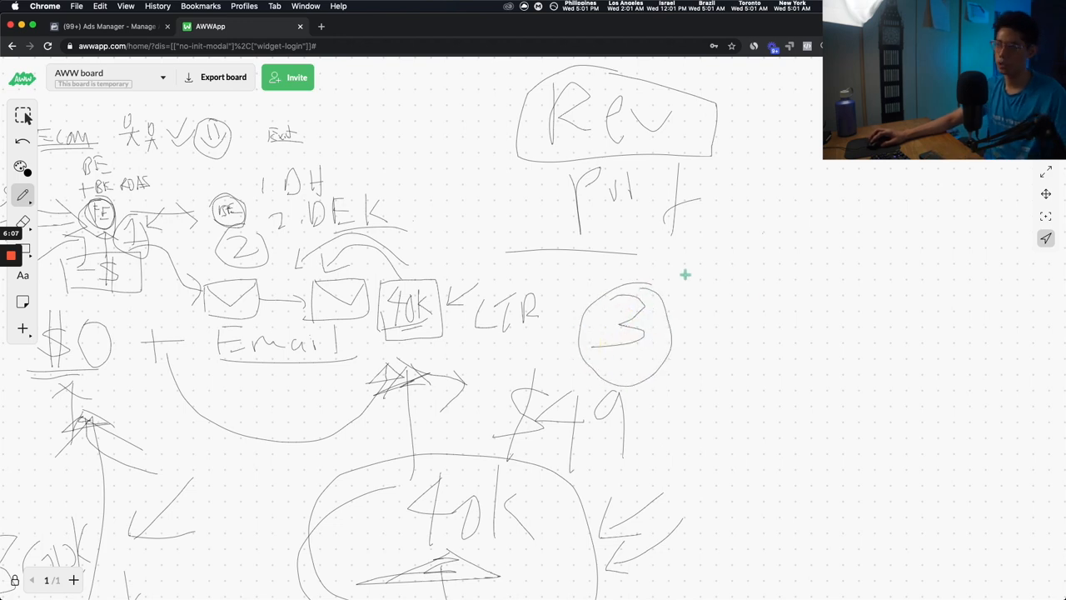
{"action": "left_click_drag", "start_coordinate": [686, 258], "coordinate": [742, 258]}
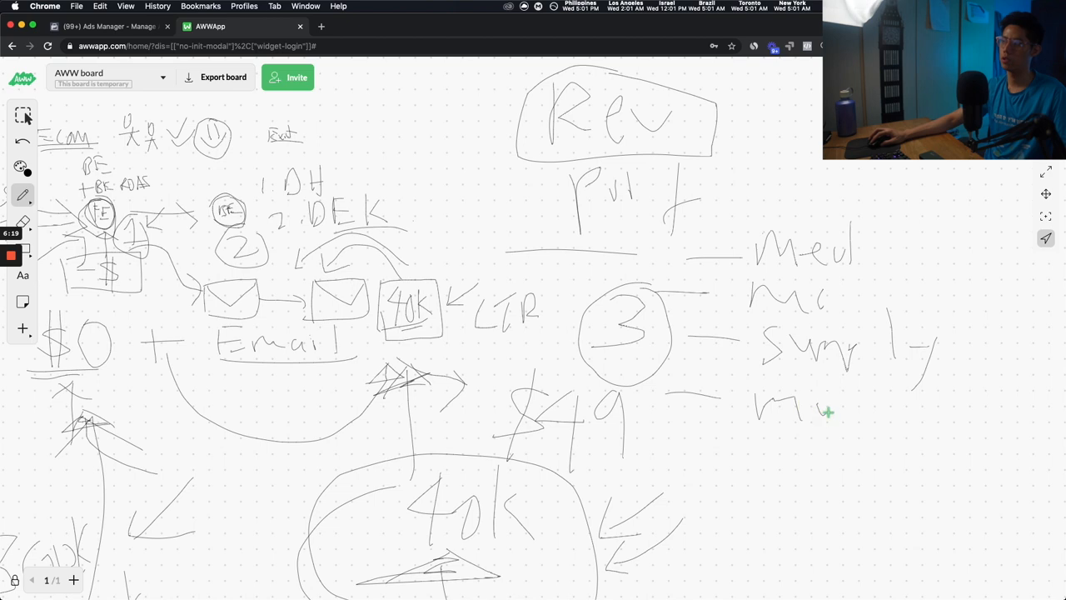
{"action": "left_click_drag", "start_coordinate": [800, 408], "coordinate": [900, 450]}
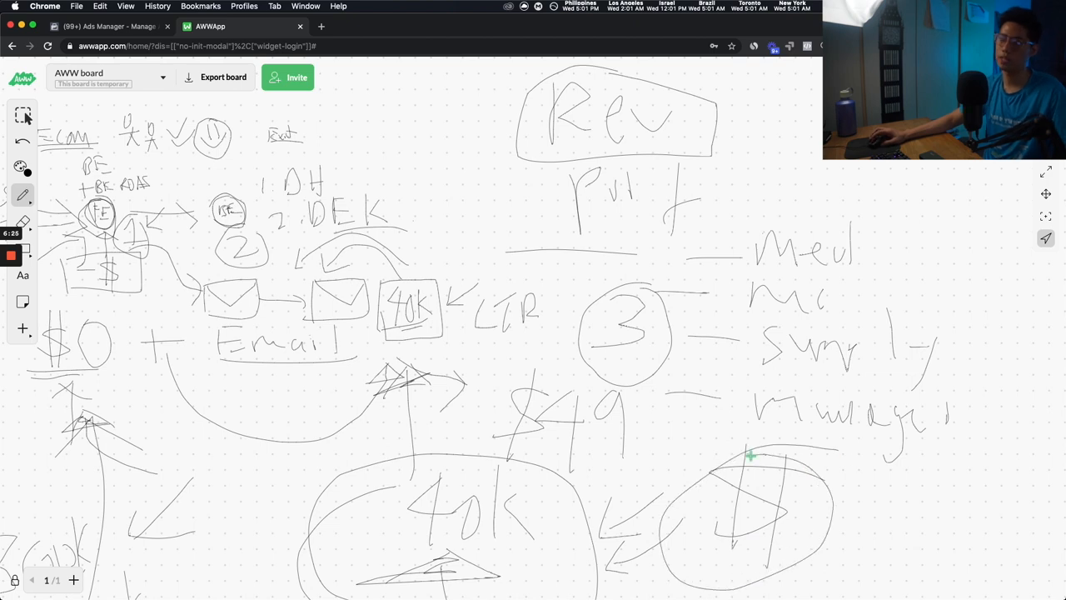
{"action": "mouse_move", "coordinate": [716, 443]}
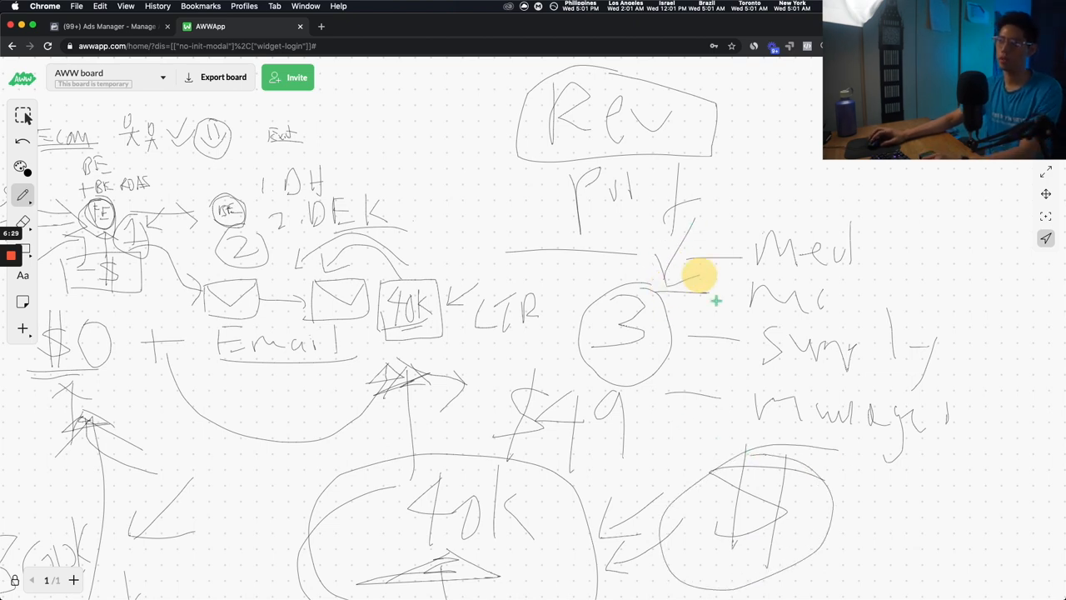
{"action": "mouse_move", "coordinate": [863, 345]}
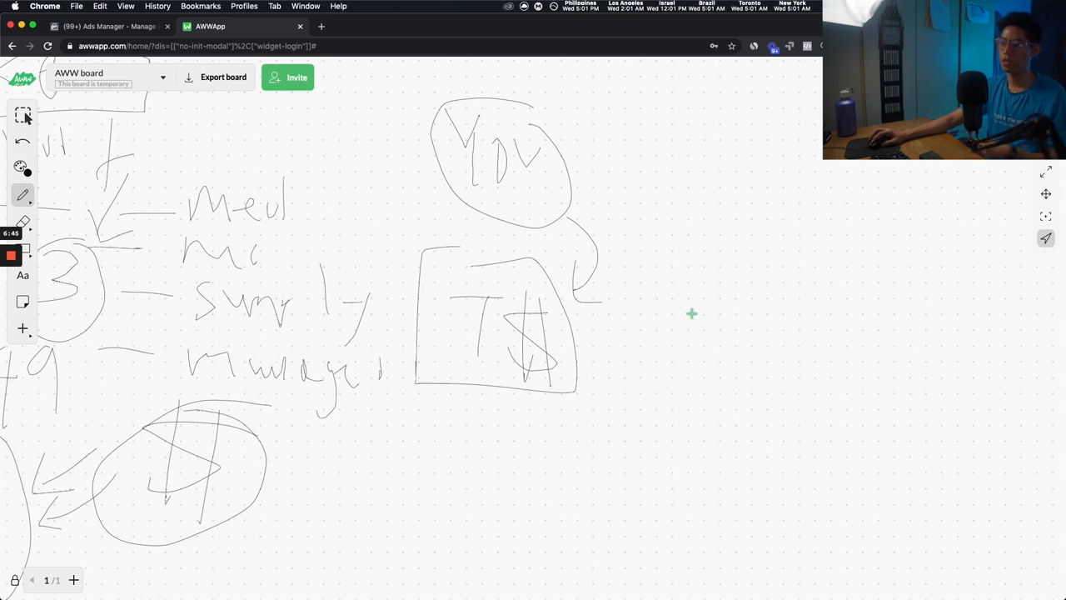
{"action": "mouse_move", "coordinate": [626, 323]}
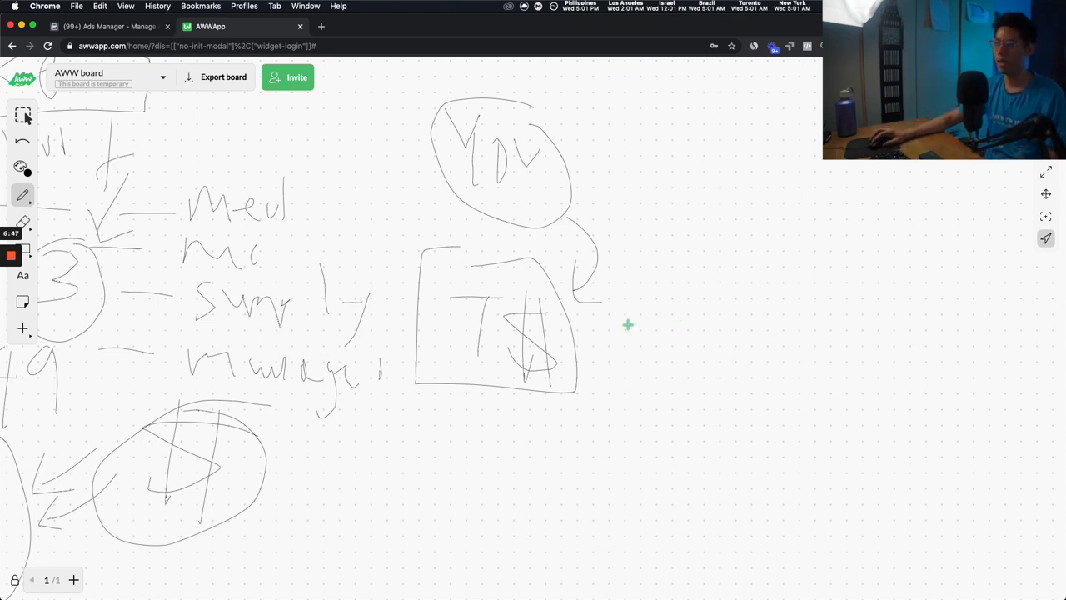
- Write x3-5 beside the boxed T$ with an arrow beneath it
{"action": "left_click_drag", "start_coordinate": [630, 324], "coordinate": [830, 330]}
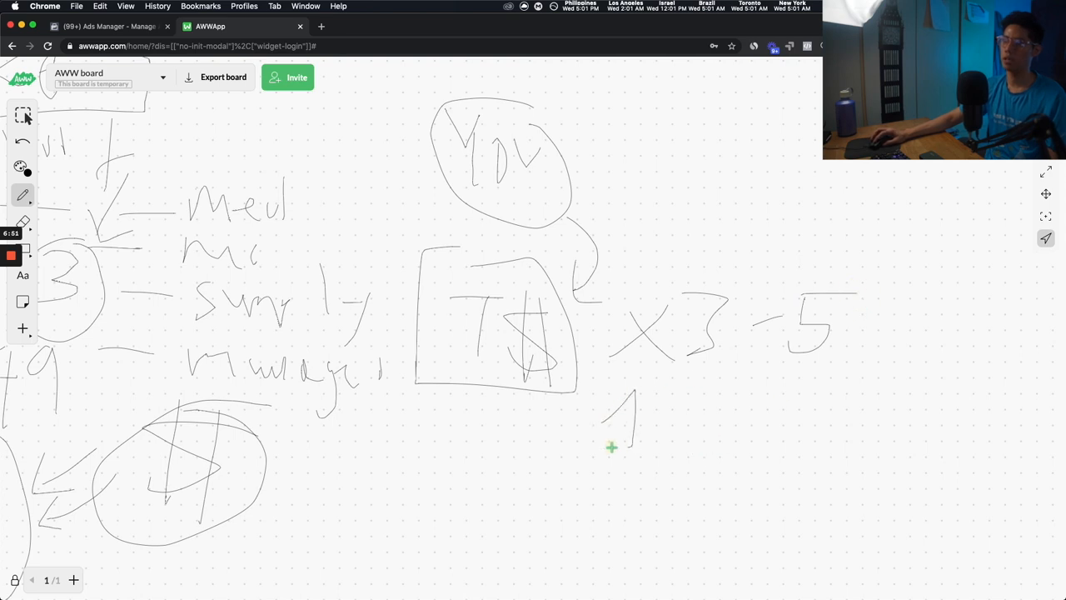
{"action": "left_click_drag", "start_coordinate": [613, 446], "coordinate": [858, 423]}
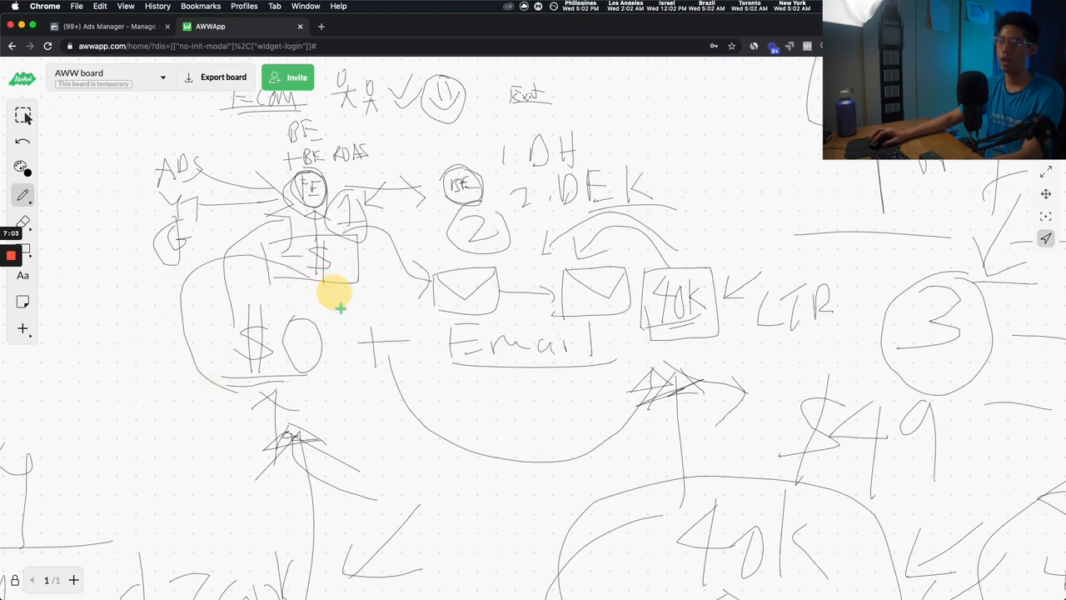
- Circle the $0 offer and the 40K box, and write relation with arrows down to 40K
{"action": "left_click_drag", "start_coordinate": [336, 300], "coordinate": [191, 387]}
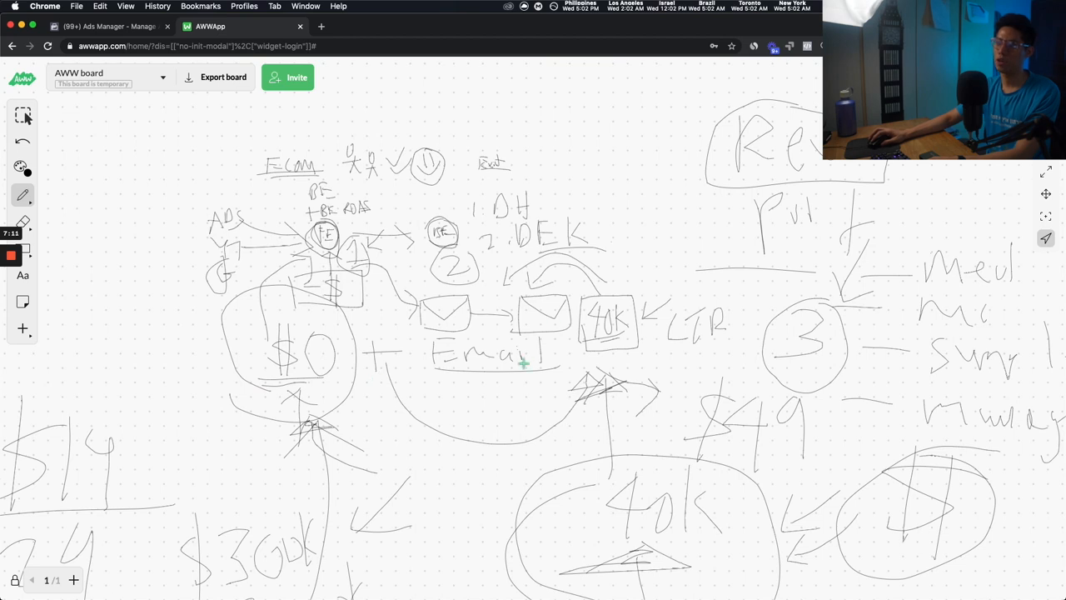
{"action": "left_click_drag", "start_coordinate": [648, 213], "coordinate": [641, 286]}
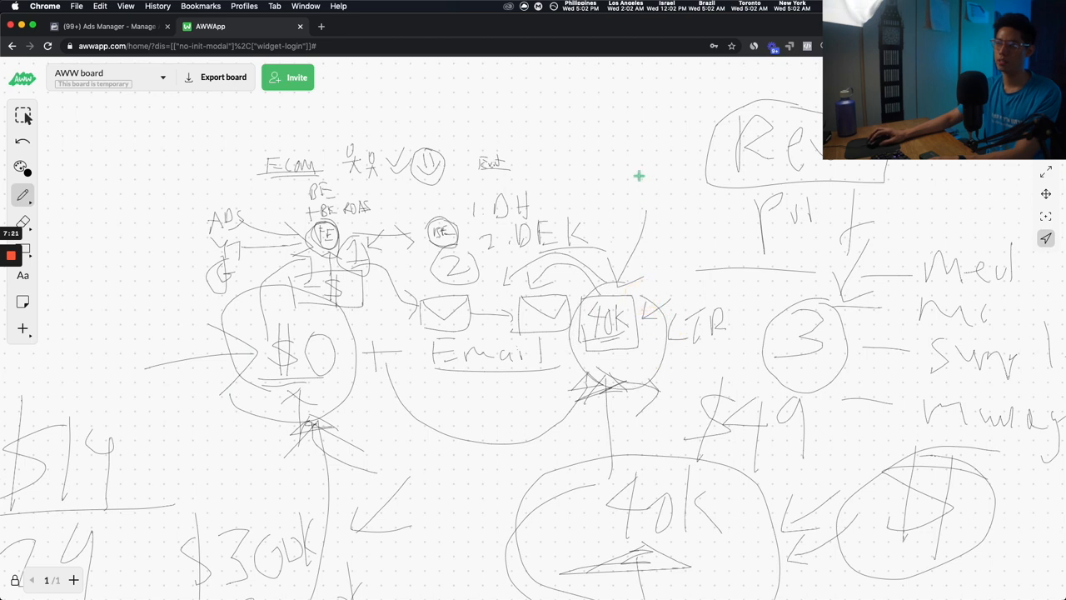
{"action": "left_click_drag", "start_coordinate": [640, 175], "coordinate": [658, 300]}
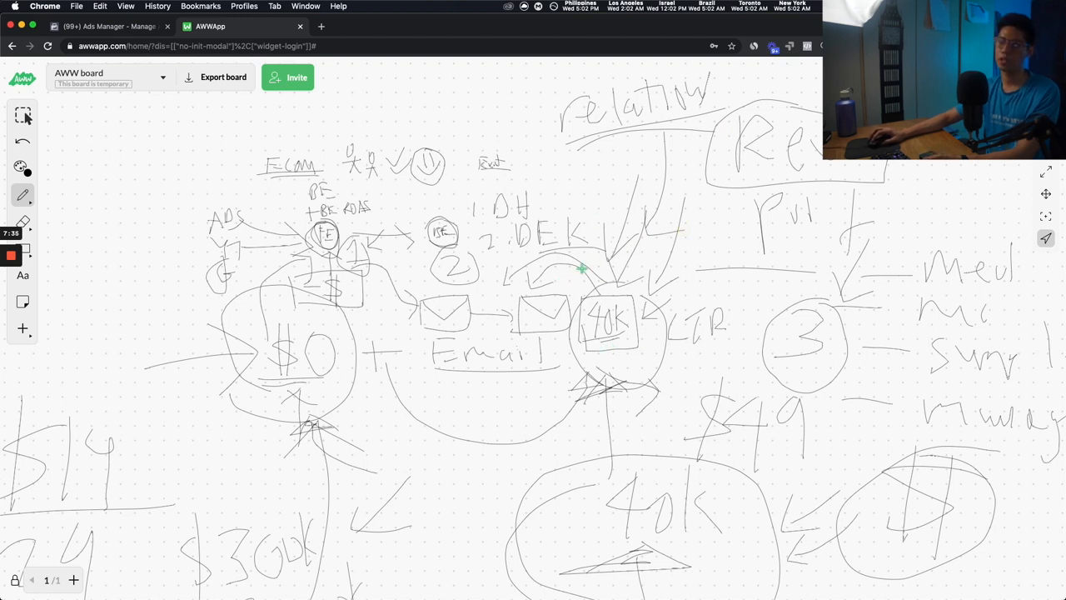
{"action": "mouse_move", "coordinate": [560, 234]}
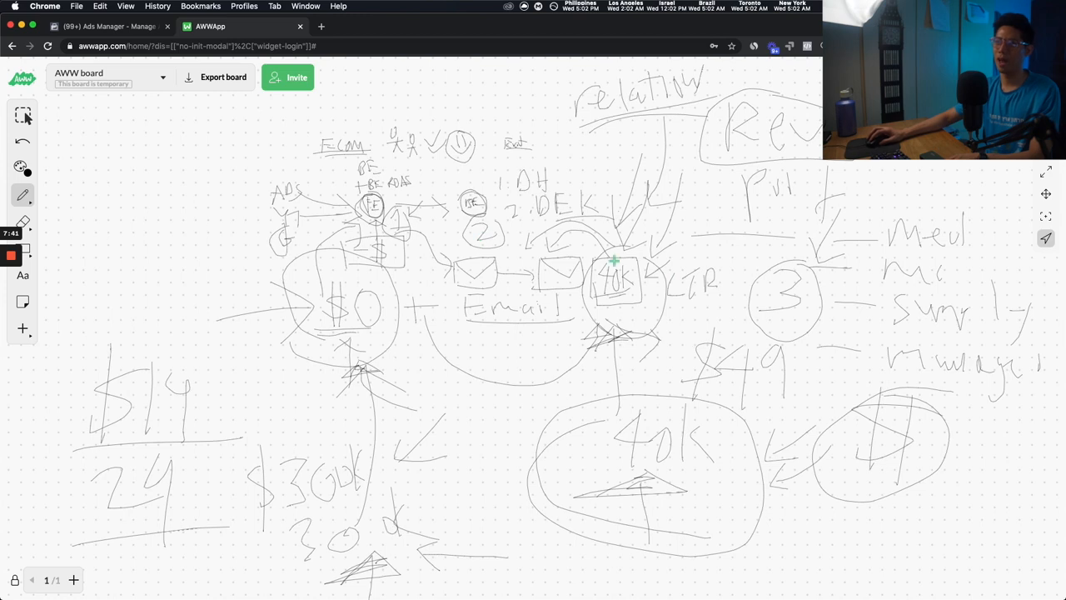
{"action": "mouse_move", "coordinate": [586, 253]}
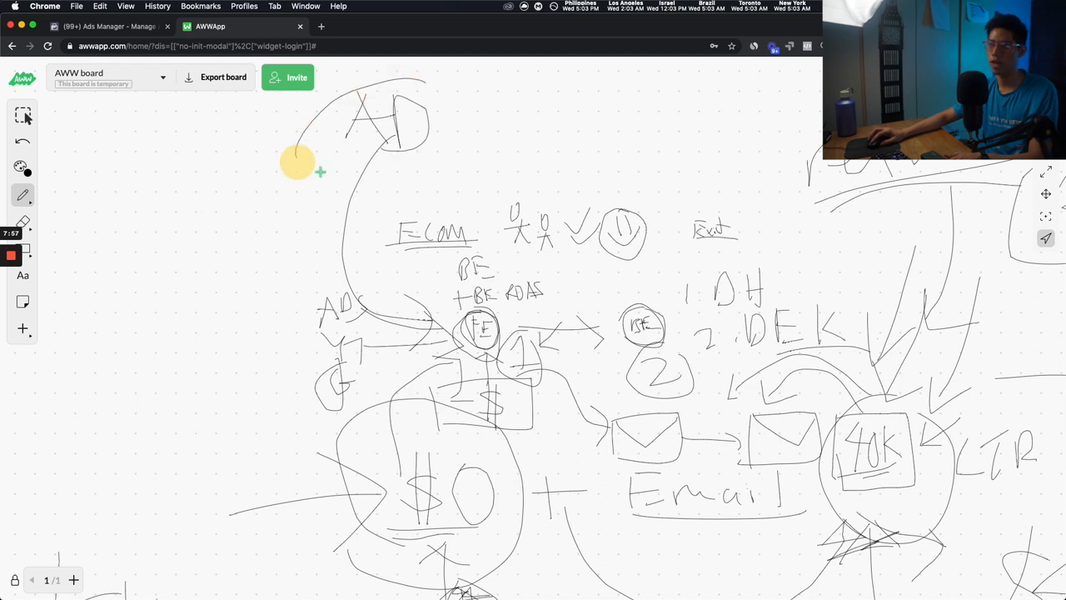
- Draw looping arrows around the ADS bubble and lines converging on the 40K list
{"action": "left_click_drag", "start_coordinate": [320, 172], "coordinate": [244, 214]}
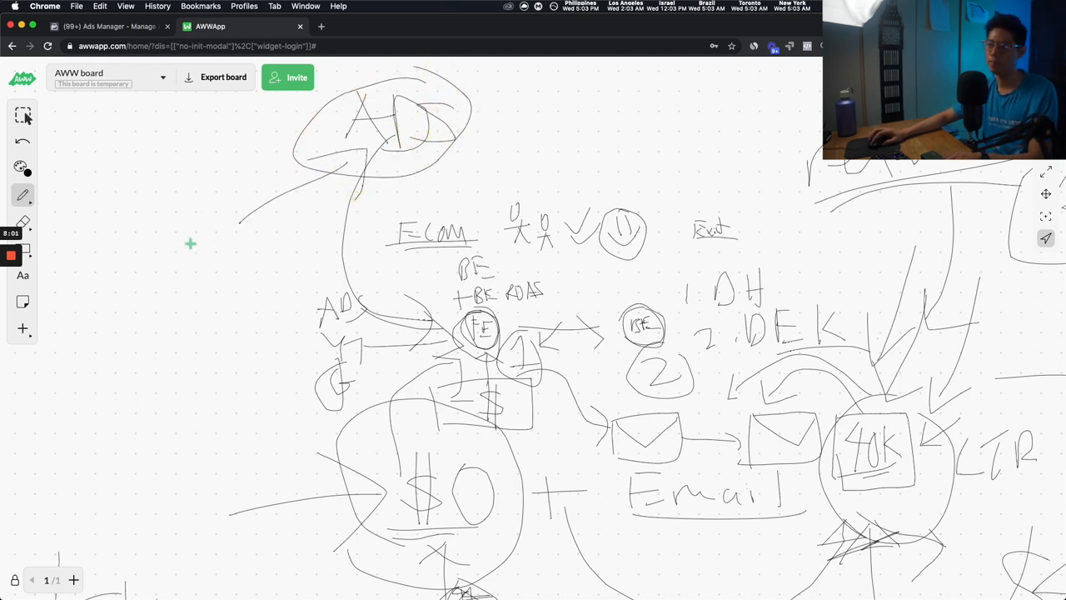
{"action": "mouse_move", "coordinate": [583, 257]}
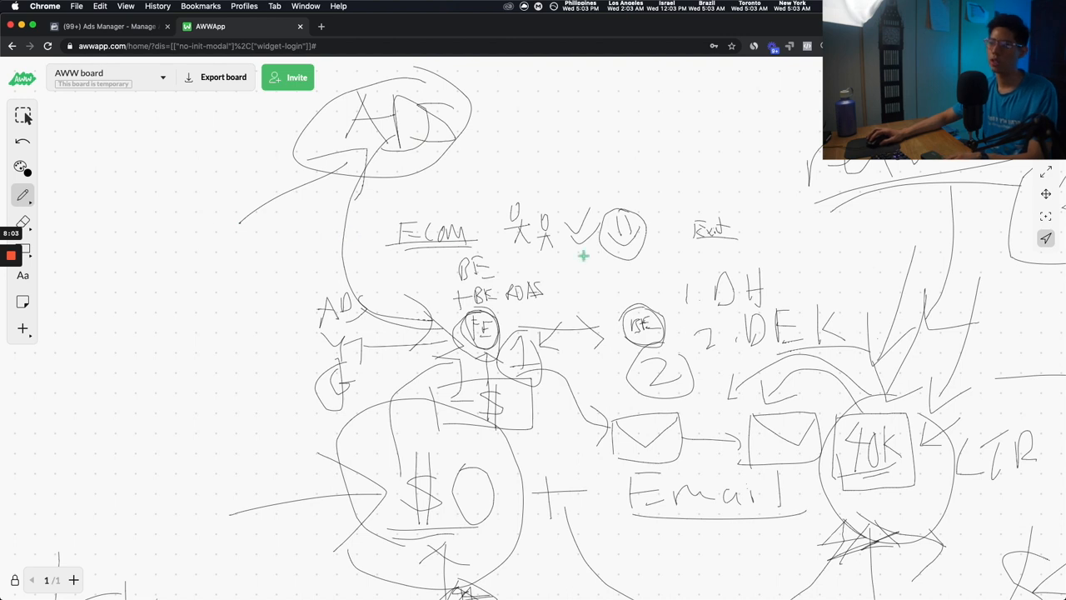
{"action": "mouse_move", "coordinate": [455, 199]}
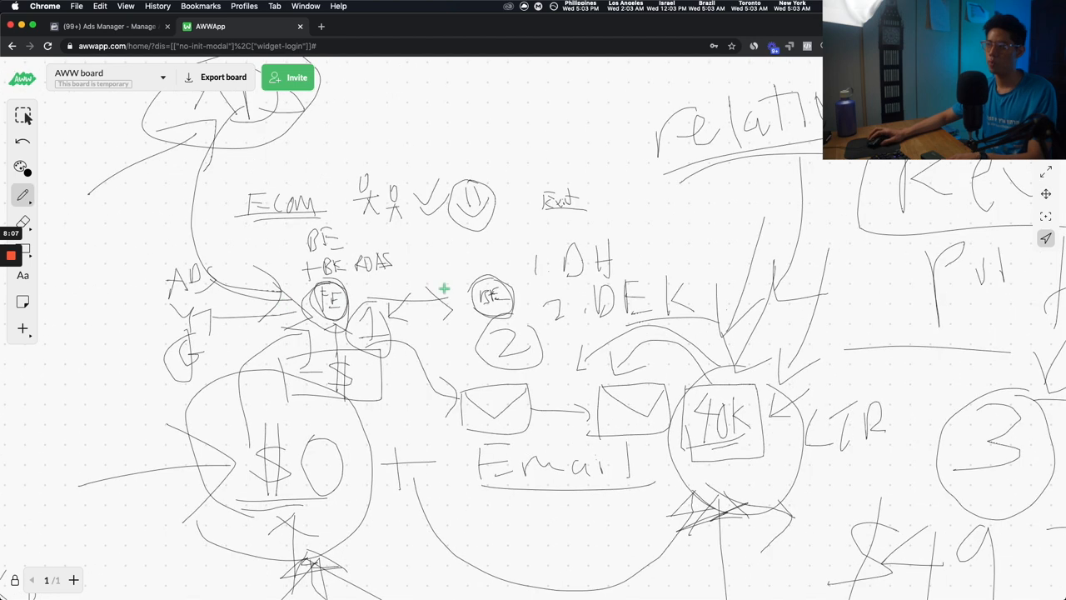
{"action": "scroll", "scroll_direction": "down", "scroll_amount": 3}
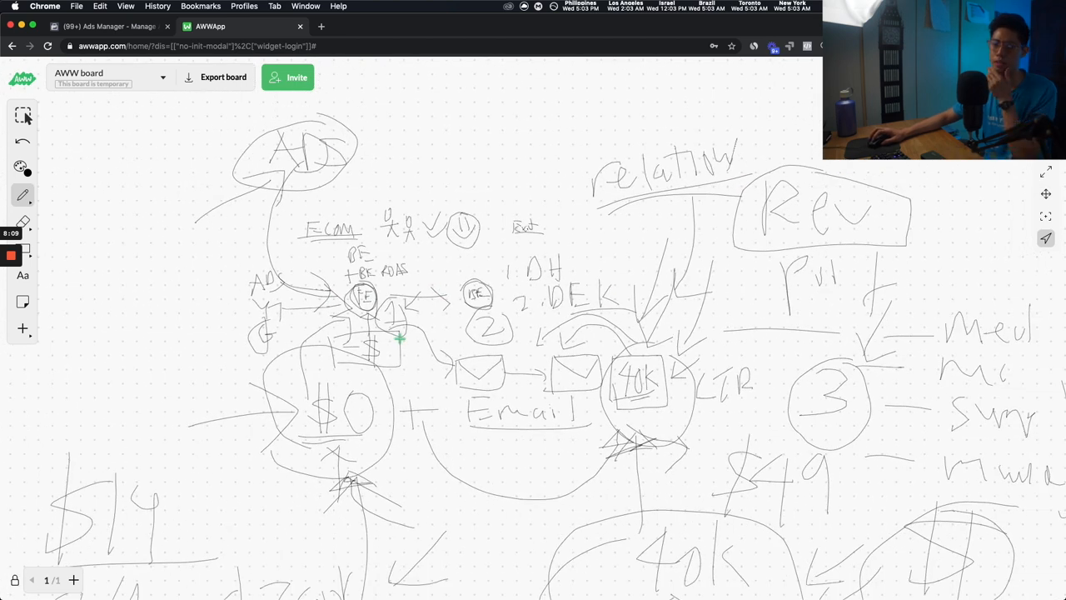
{"action": "mouse_move", "coordinate": [583, 233]}
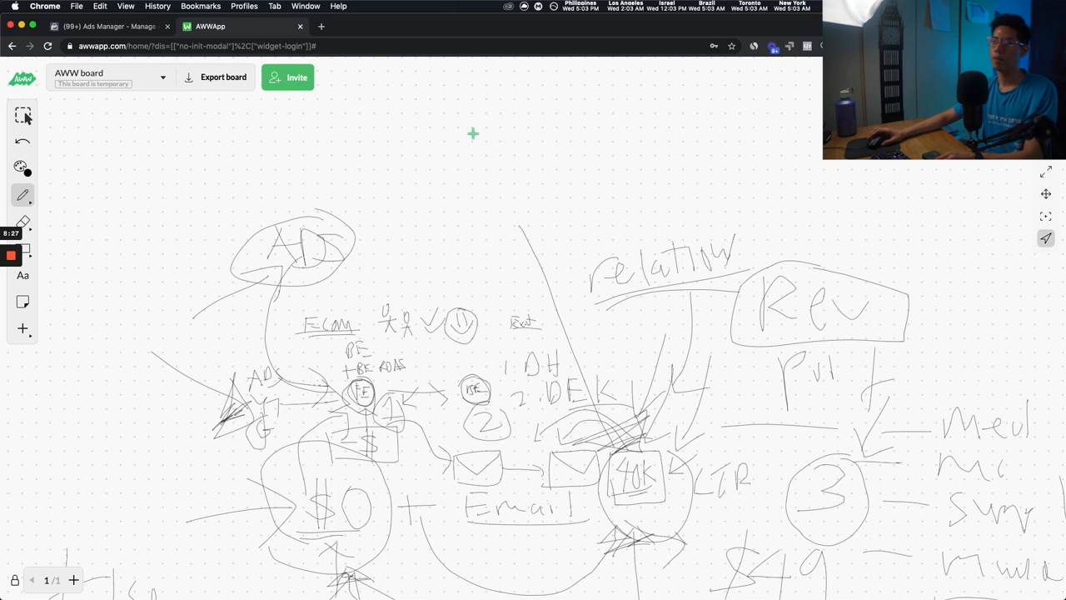
{"action": "mouse_move", "coordinate": [470, 143]}
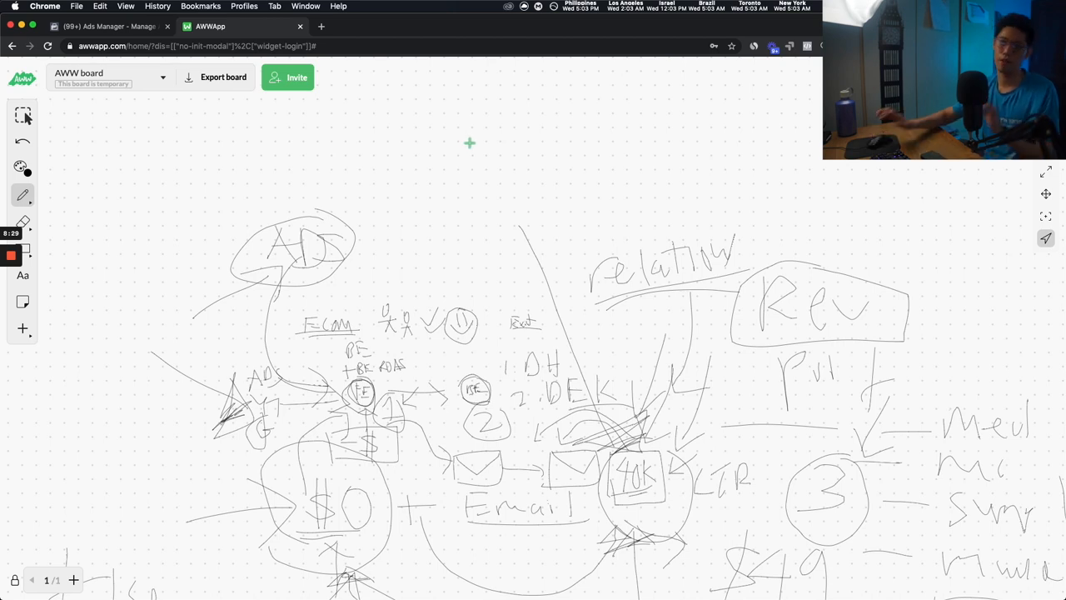
{"action": "mouse_move", "coordinate": [430, 112]}
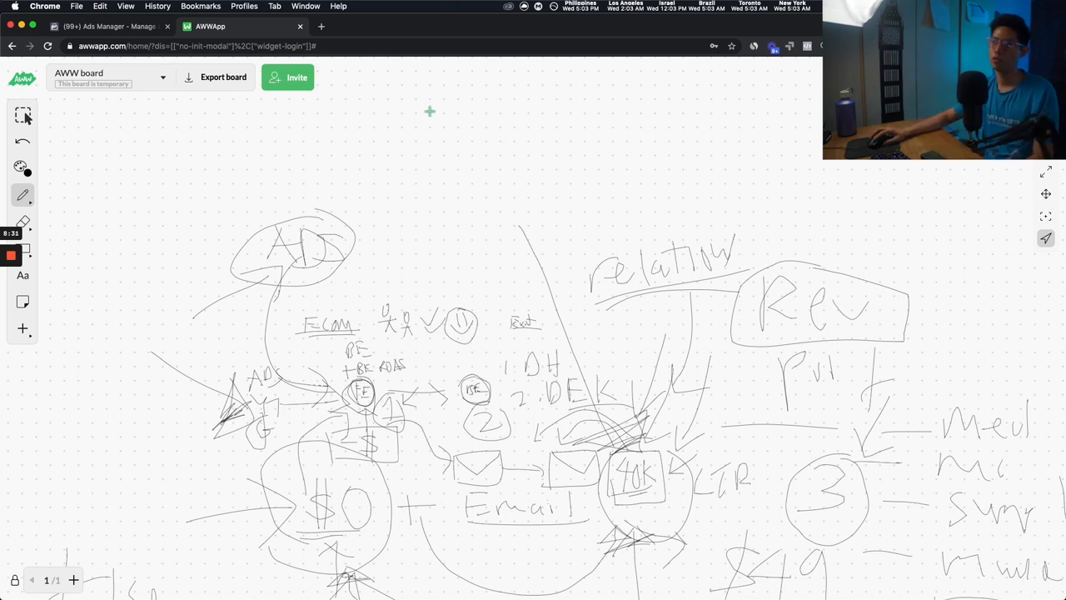
{"action": "left_click_drag", "start_coordinate": [496, 203], "coordinate": [616, 425]}
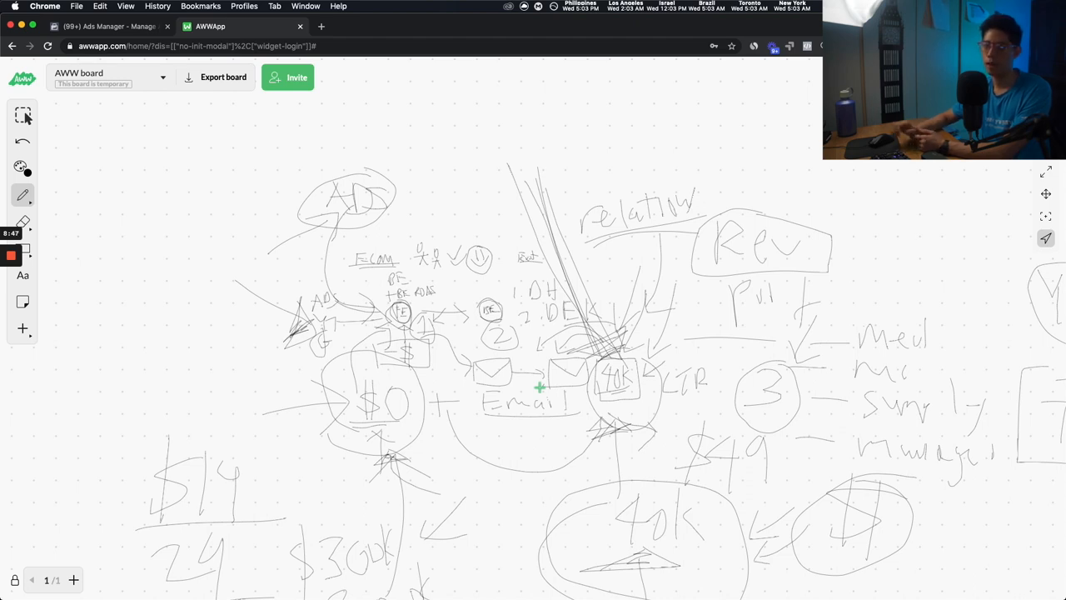
{"action": "mouse_move", "coordinate": [203, 302]}
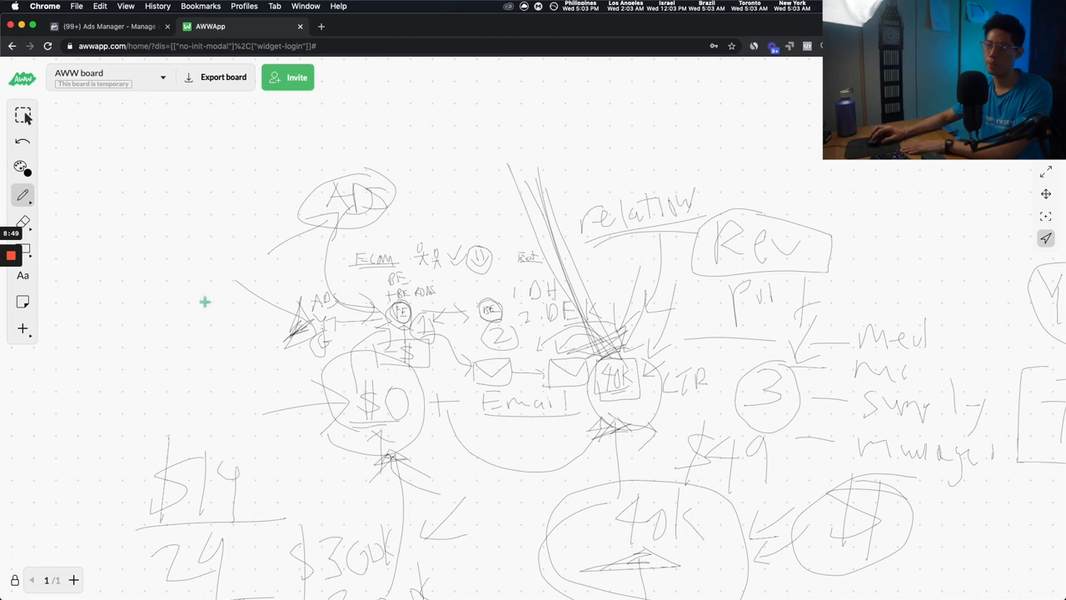